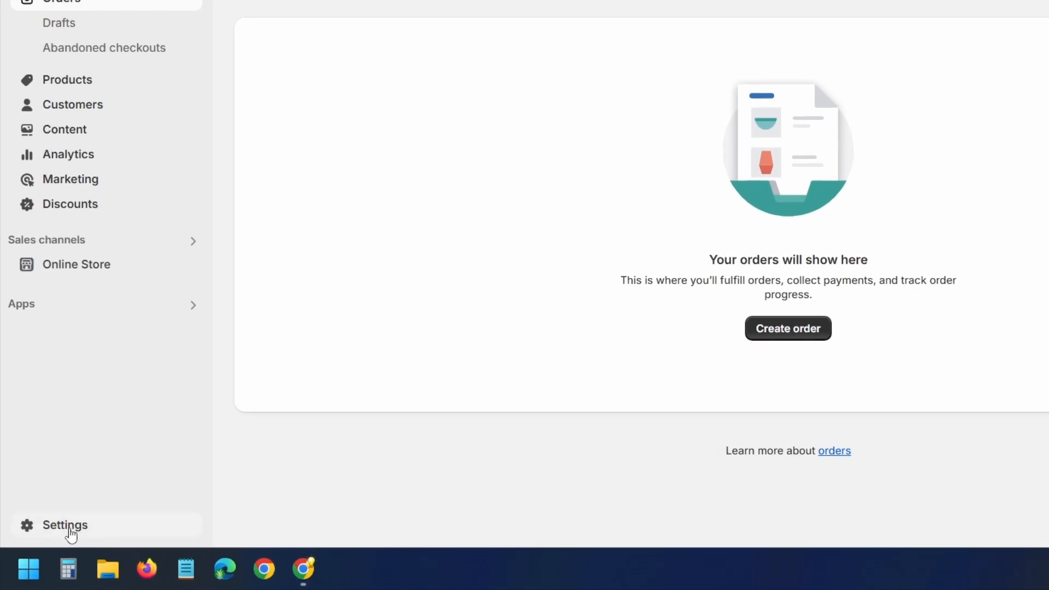
# Go to Settings > Domains, open permination.com and scroll to its email forwarding / third-party hosting card.
pyautogui.click(65, 524)
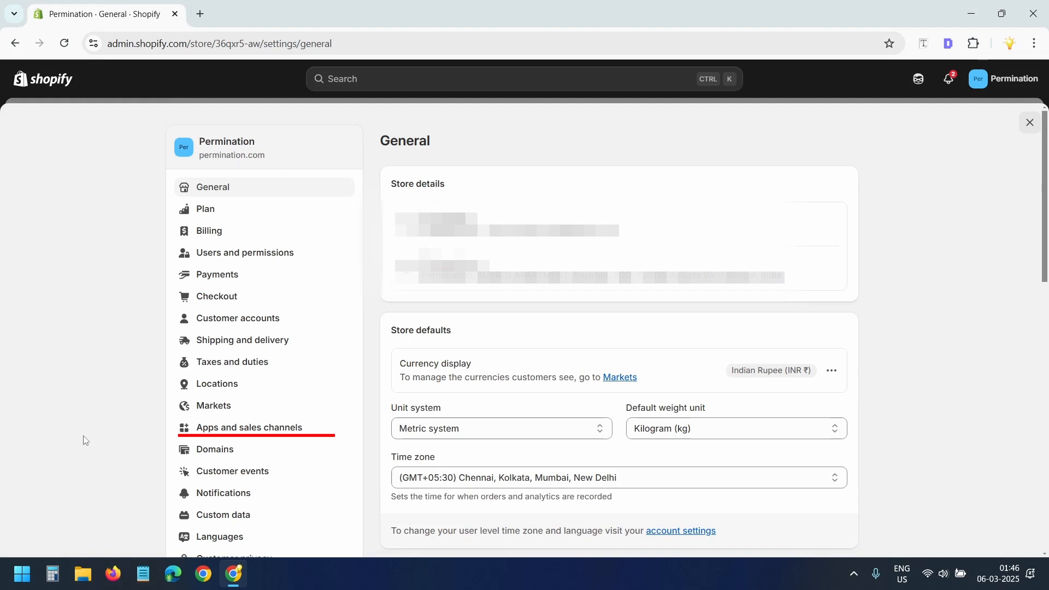
pyautogui.click(215, 448)
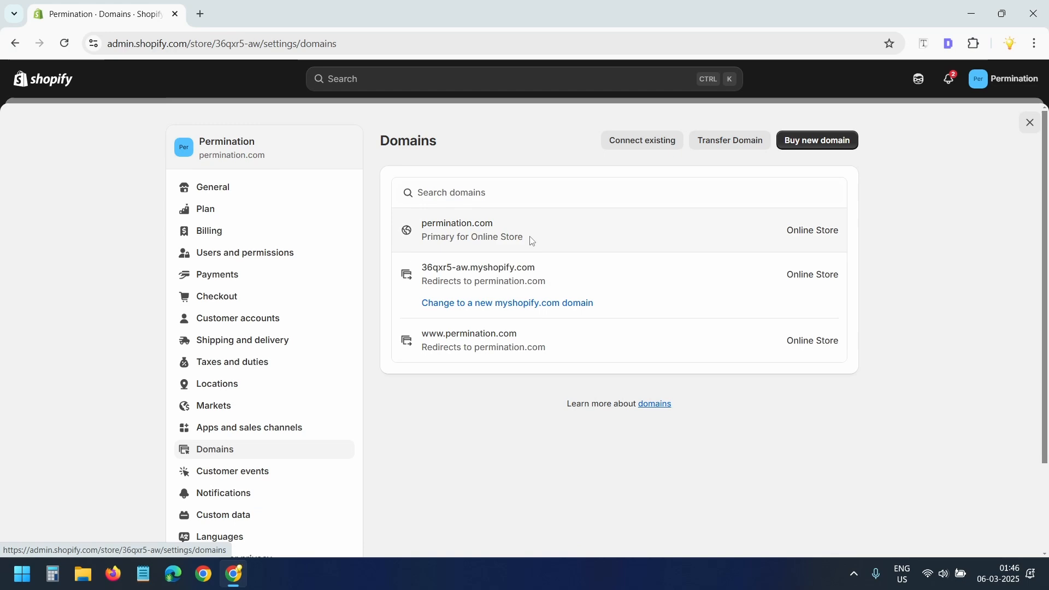
pyautogui.click(457, 230)
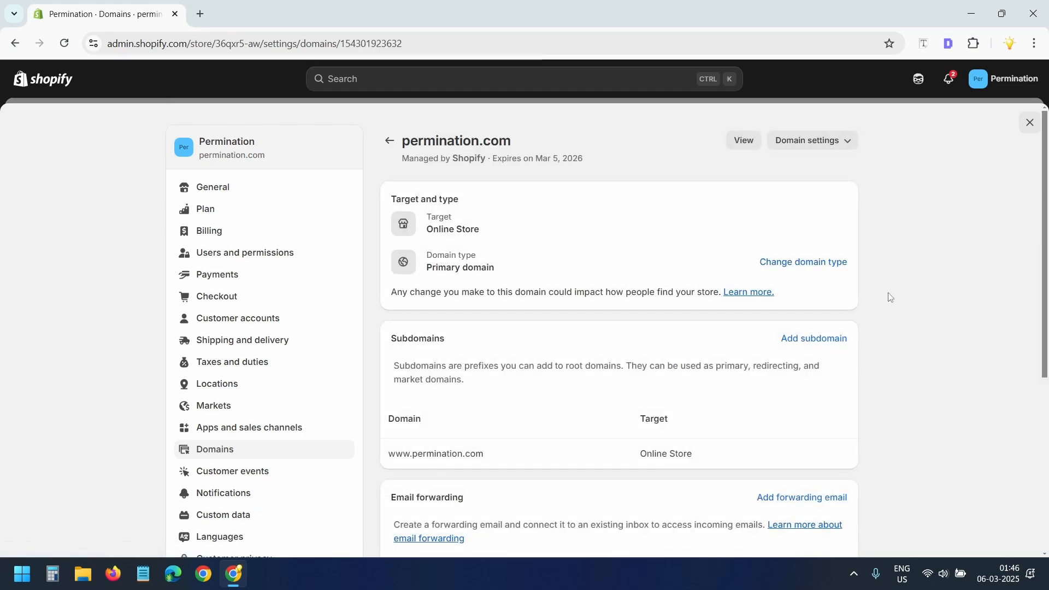
pyautogui.scroll(-3)
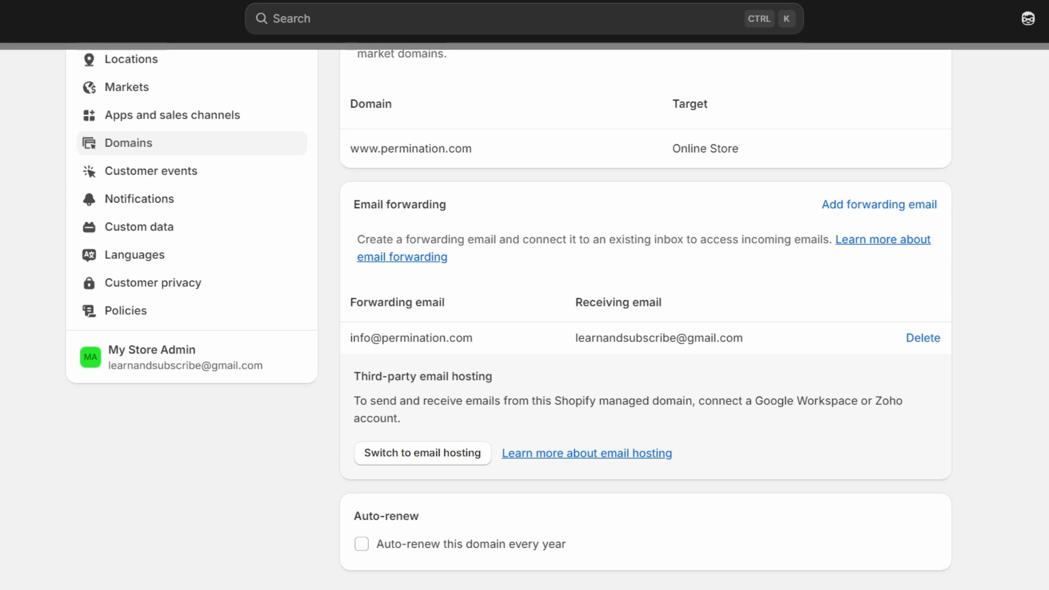
pyautogui.doubleClick(410, 337)
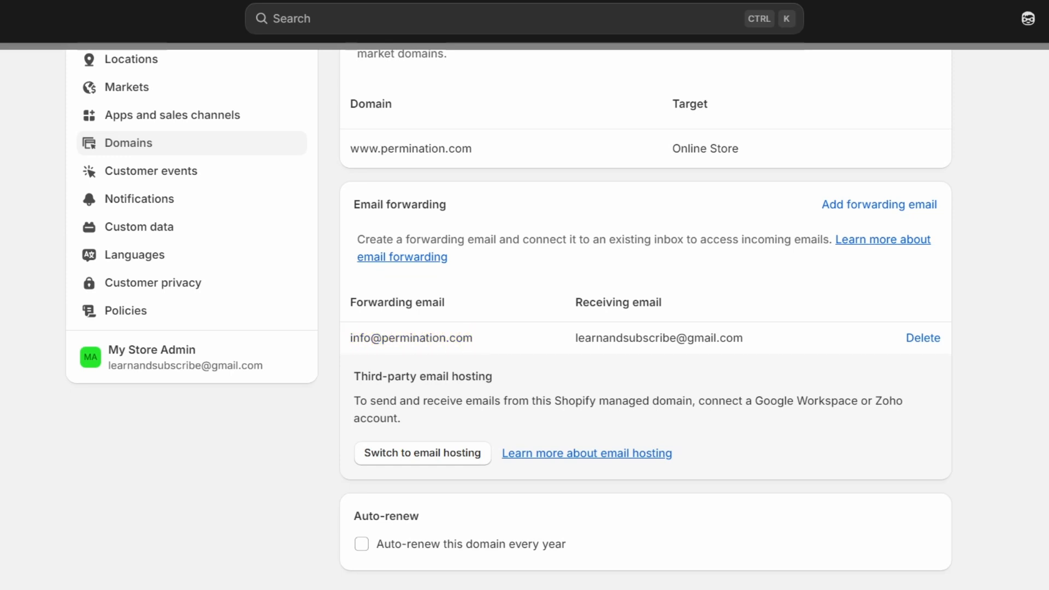
pyautogui.doubleClick(657, 338)
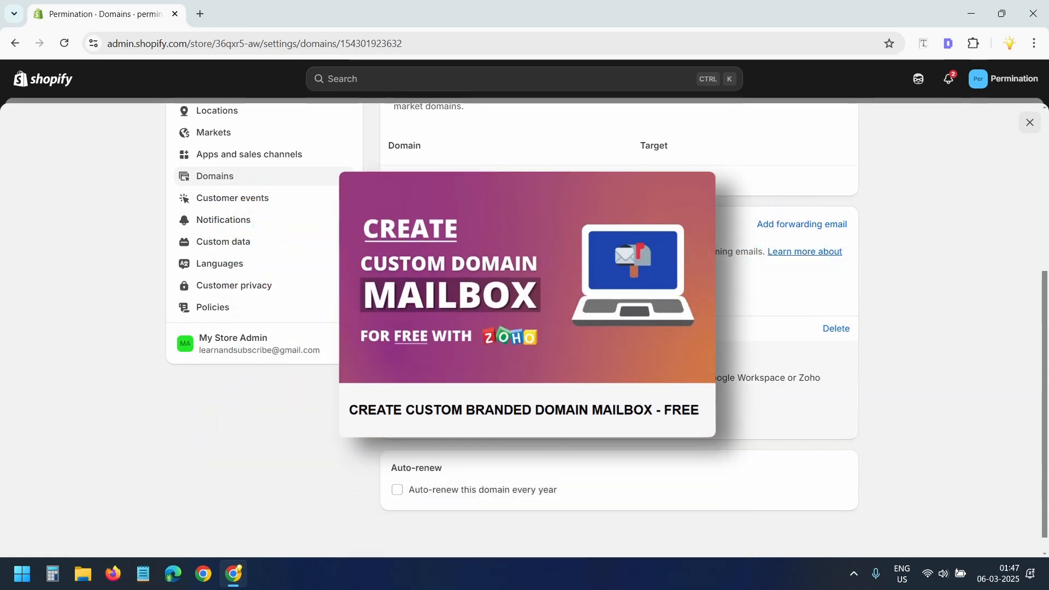
pyautogui.click(1029, 122)
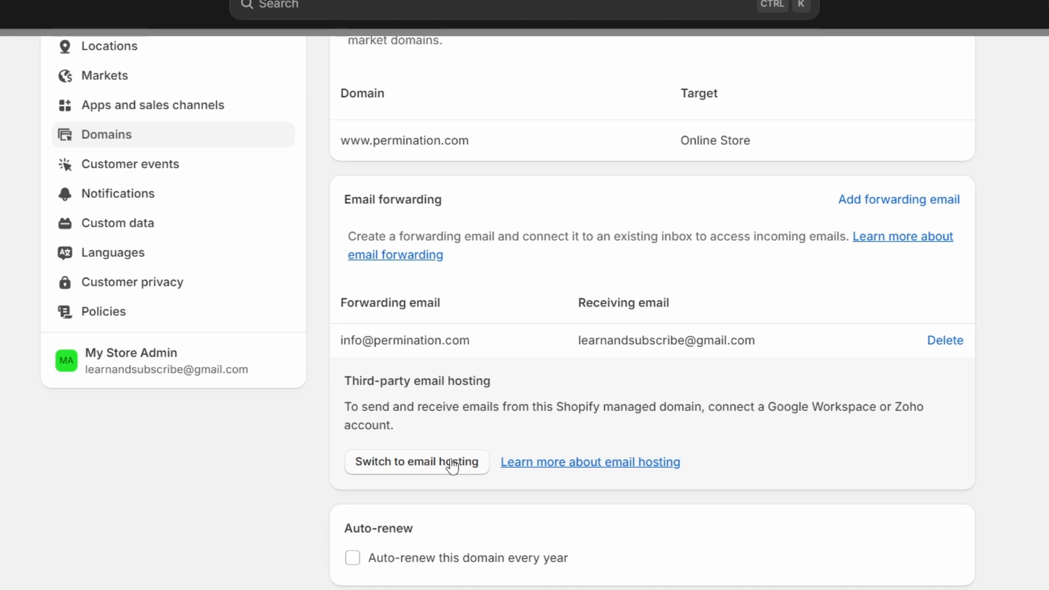
# Start switching to third-party email hosting and choose Zoho Mail as the provider.
pyautogui.click(416, 461)
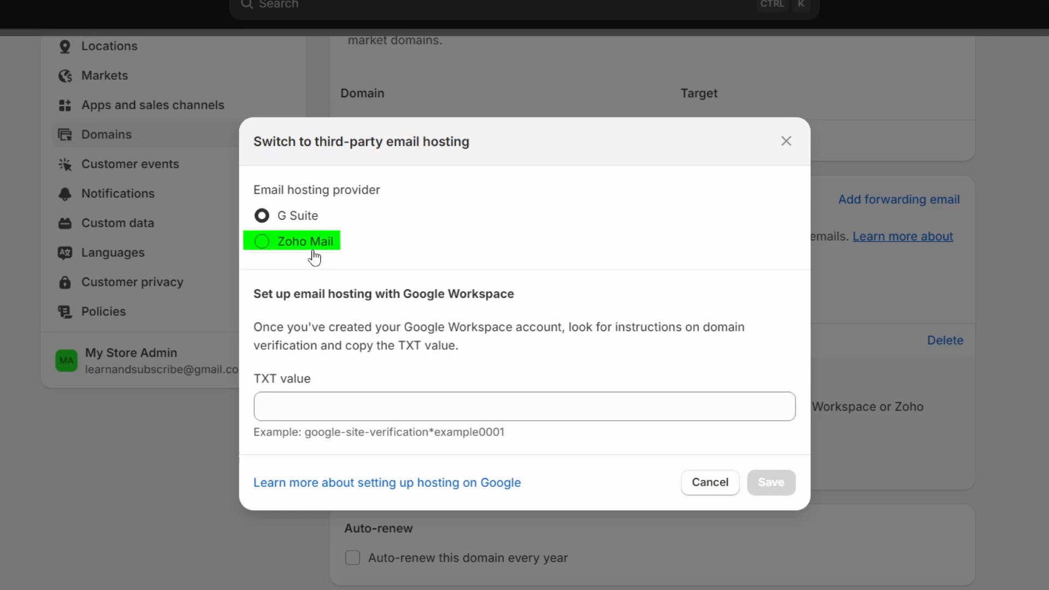
pyautogui.click(261, 240)
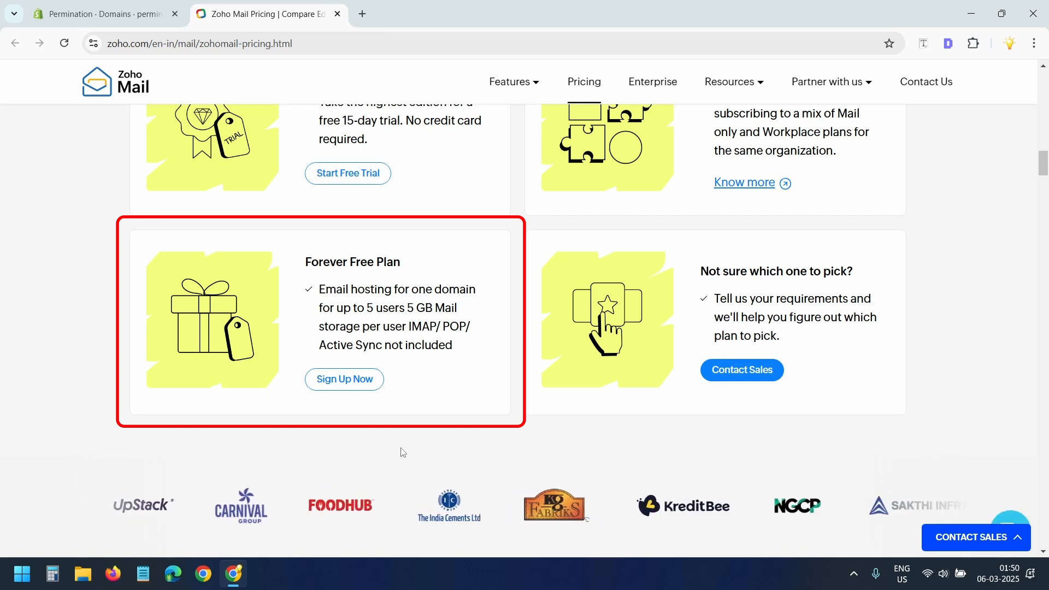
pyautogui.click(344, 379)
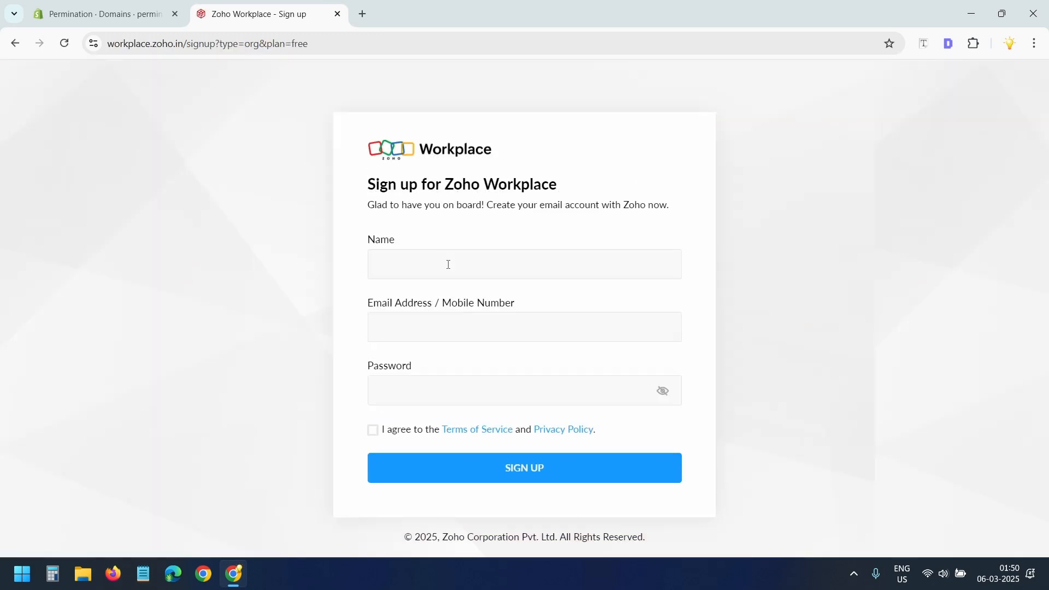
pyautogui.write('permination')
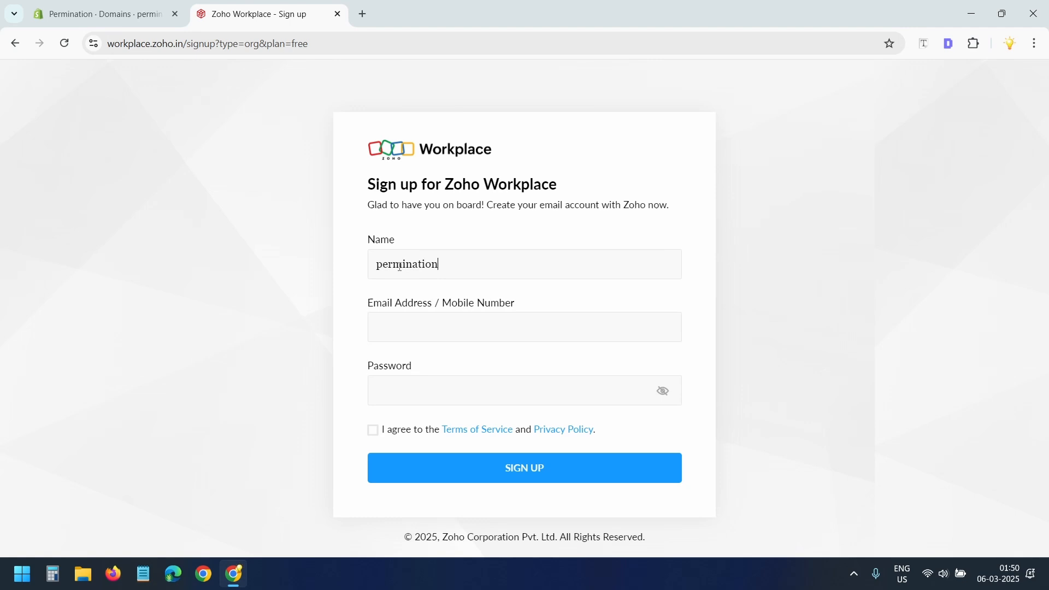
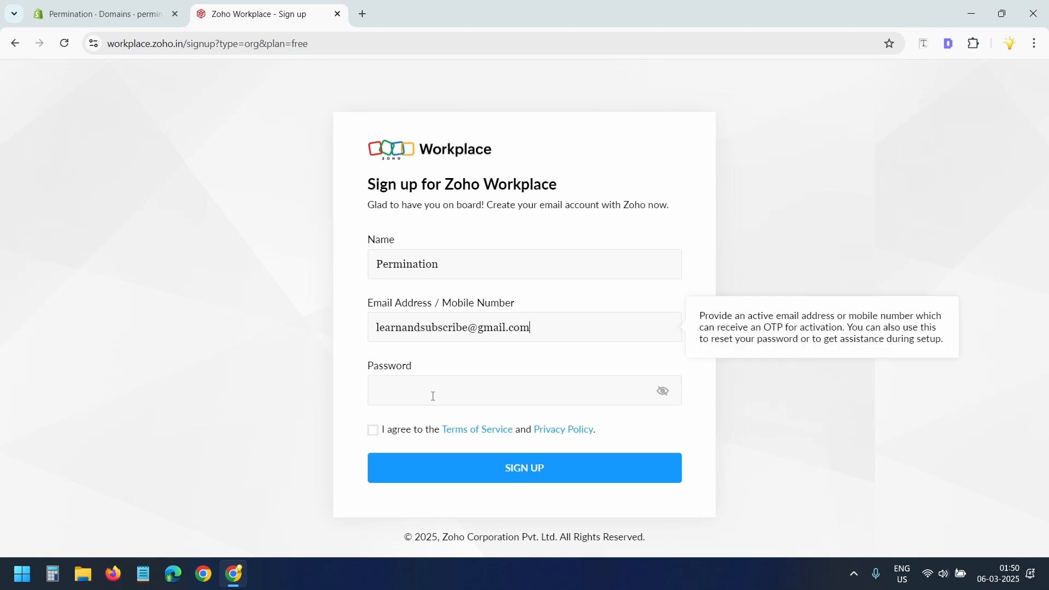
pyautogui.click(523, 467)
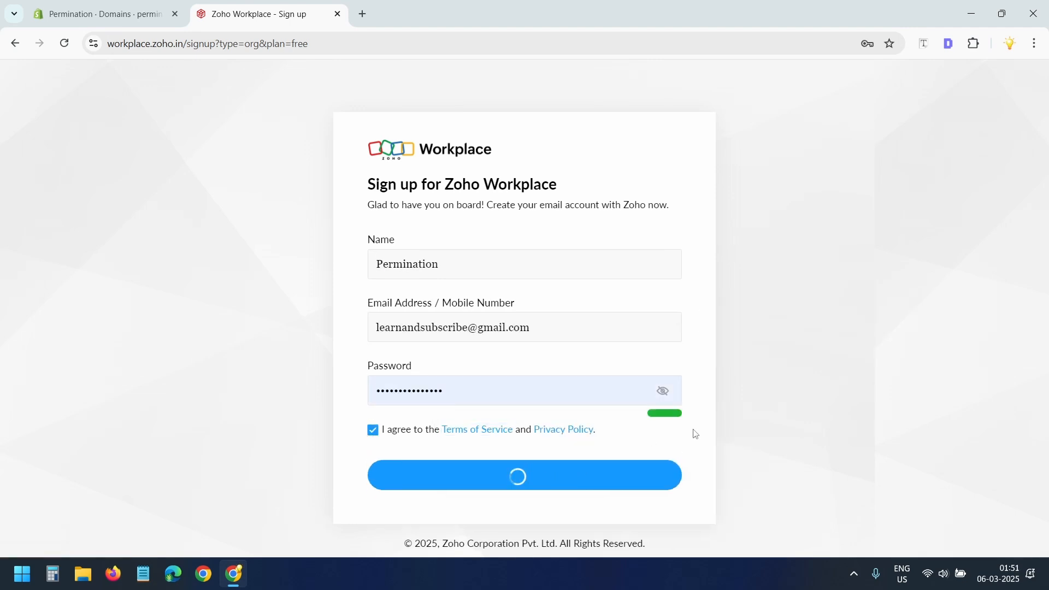
pyautogui.click(523, 476)
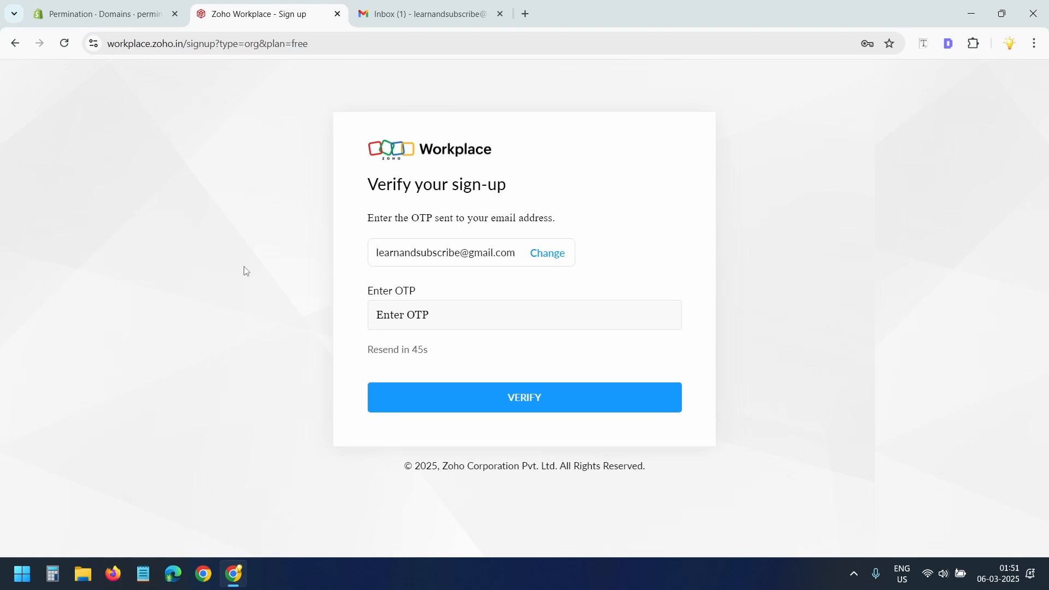
# Fetch the one-time code from the Gmail message and verify the Zoho sign-up with it.
pyautogui.click(428, 13)
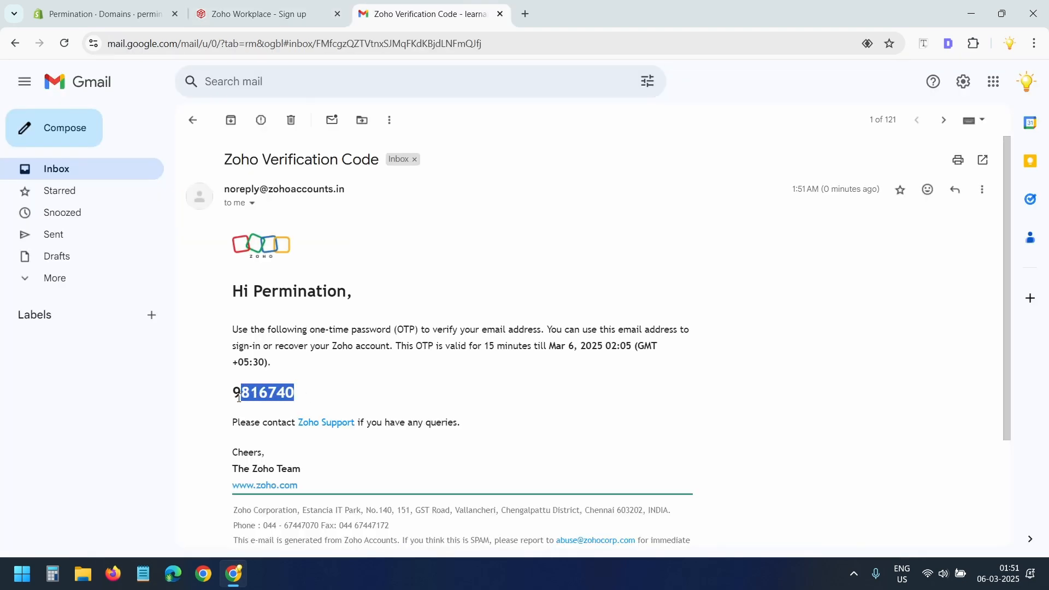
pyautogui.click(261, 13)
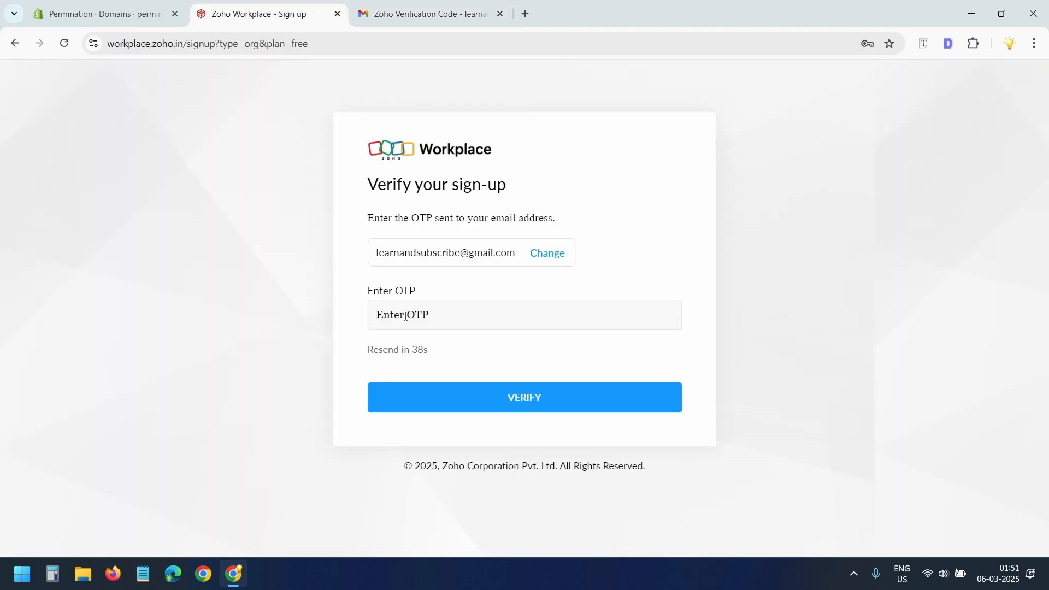
pyautogui.click(524, 396)
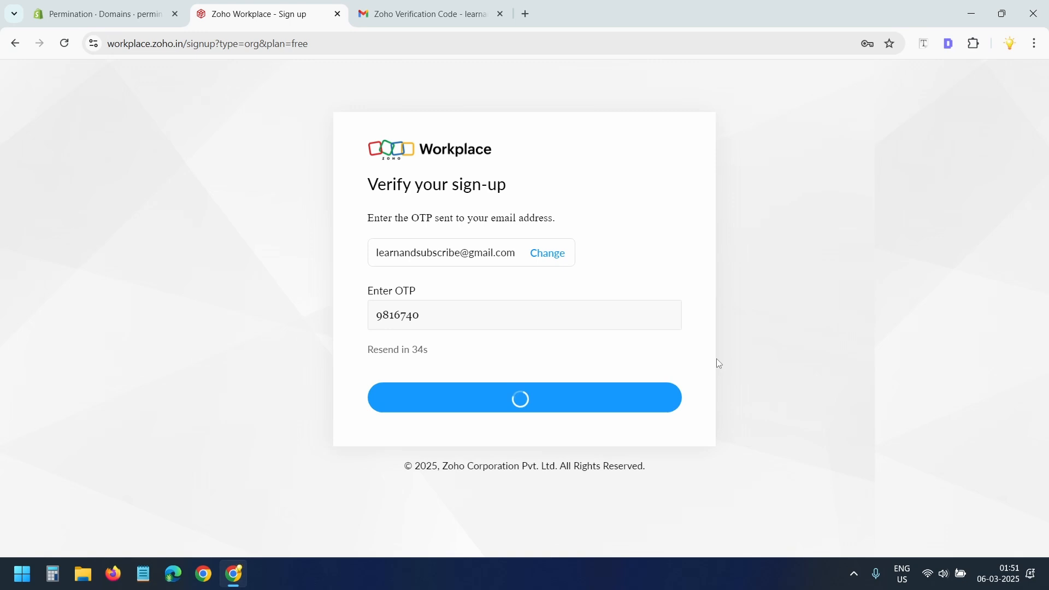
# Add existing domain permination.com with organization name and industry Education, reaching the Domain Added confirmation.
pyautogui.click(523, 398)
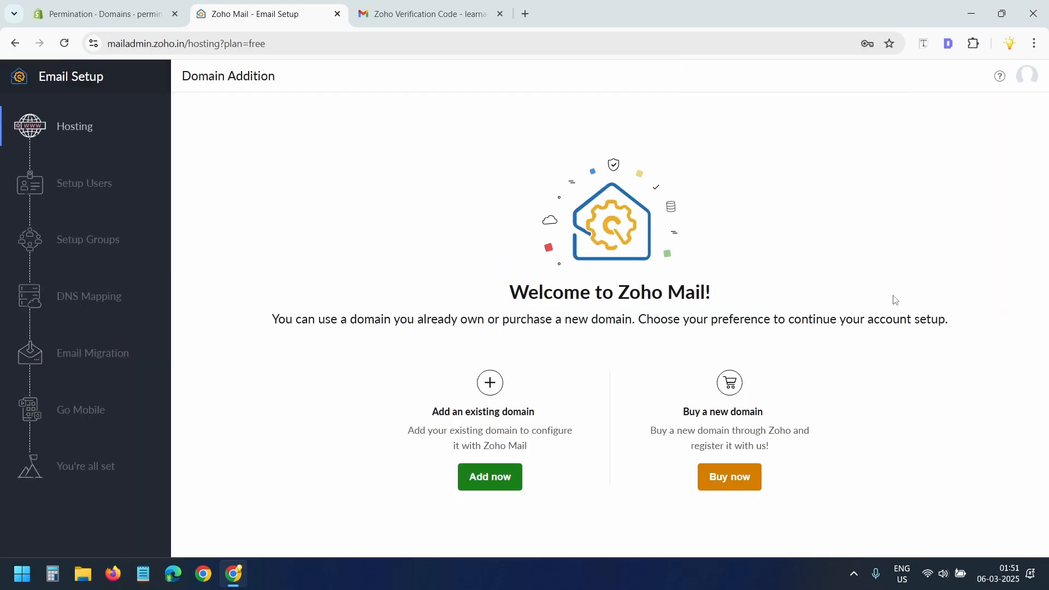
pyautogui.moveTo(791, 264)
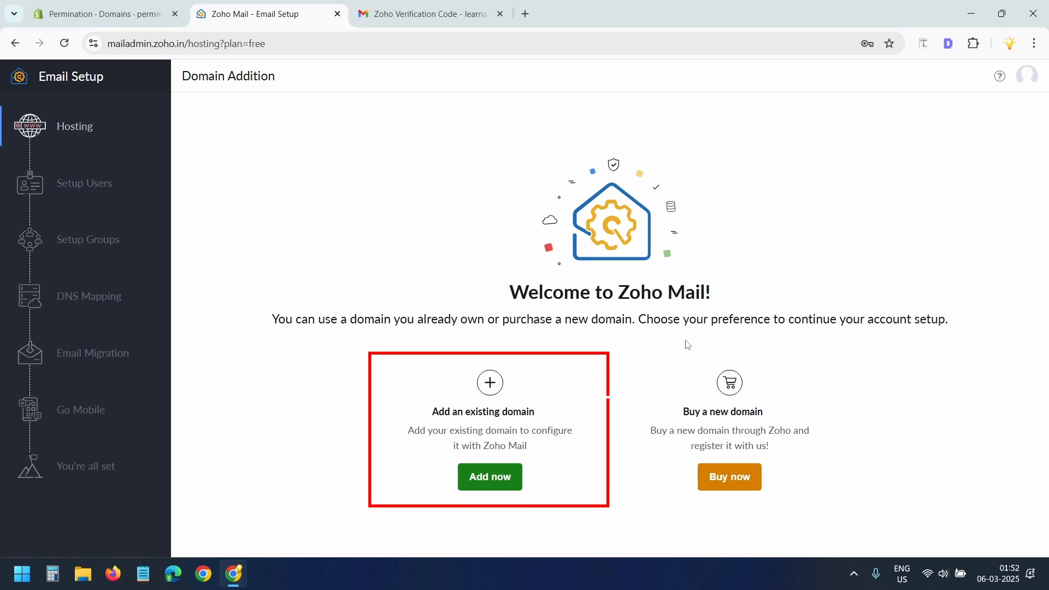
pyautogui.click(489, 476)
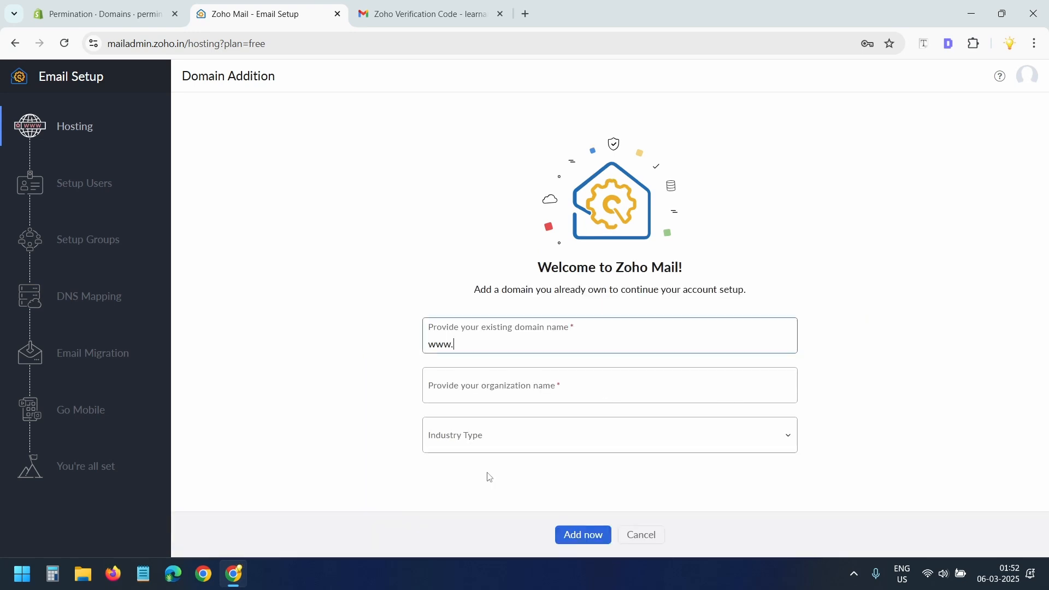
pyautogui.write('permination.com')
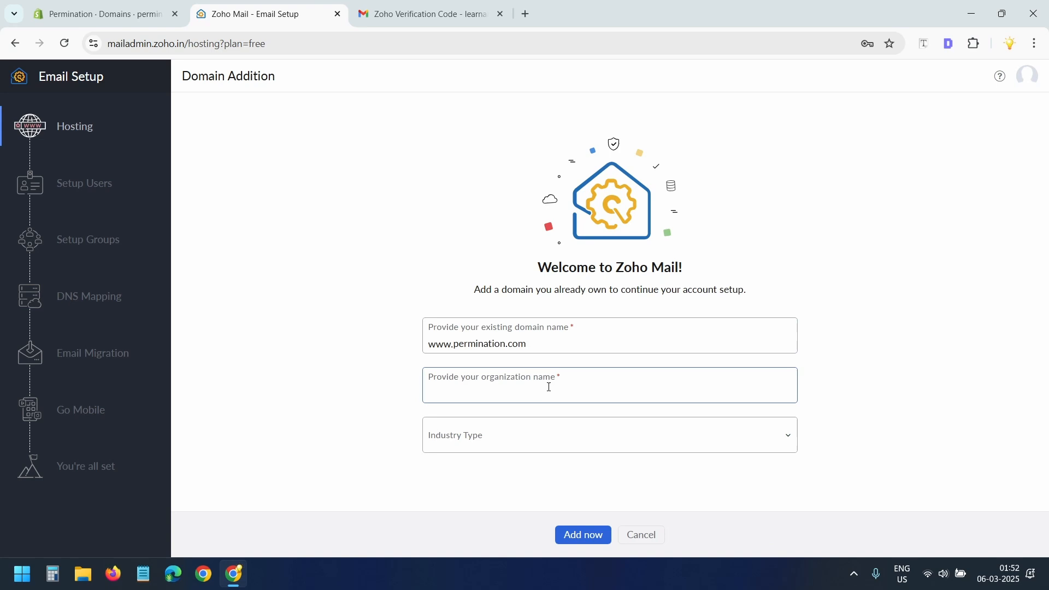
pyautogui.click(608, 434)
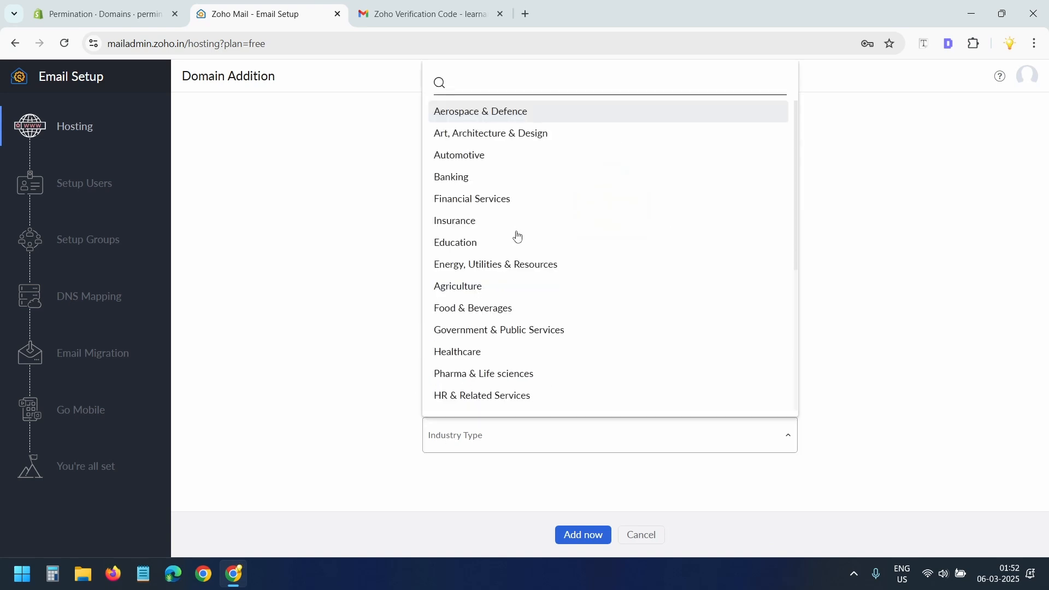
pyautogui.click(454, 243)
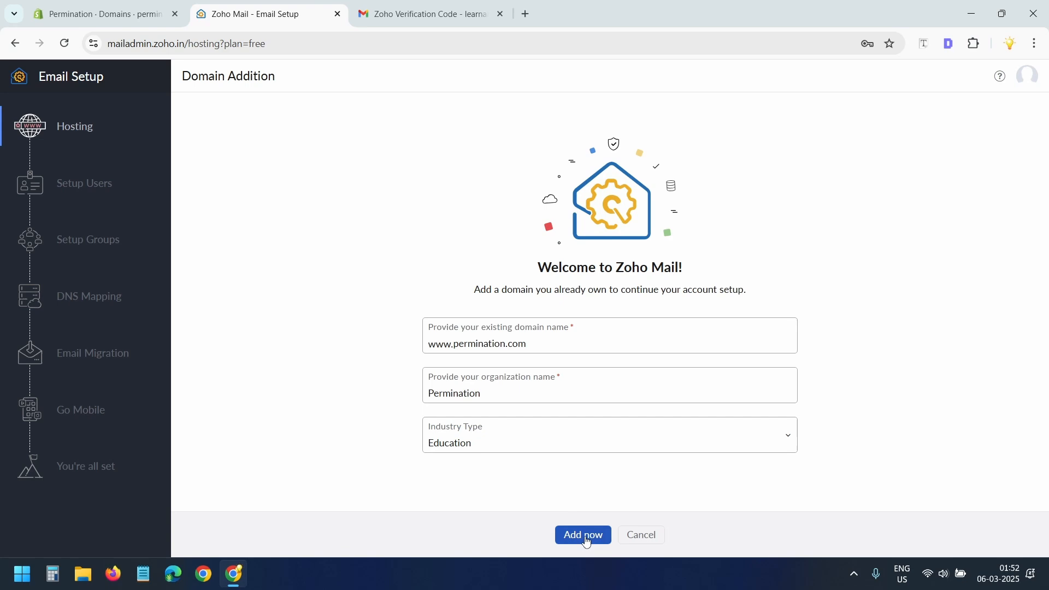
pyautogui.click(582, 534)
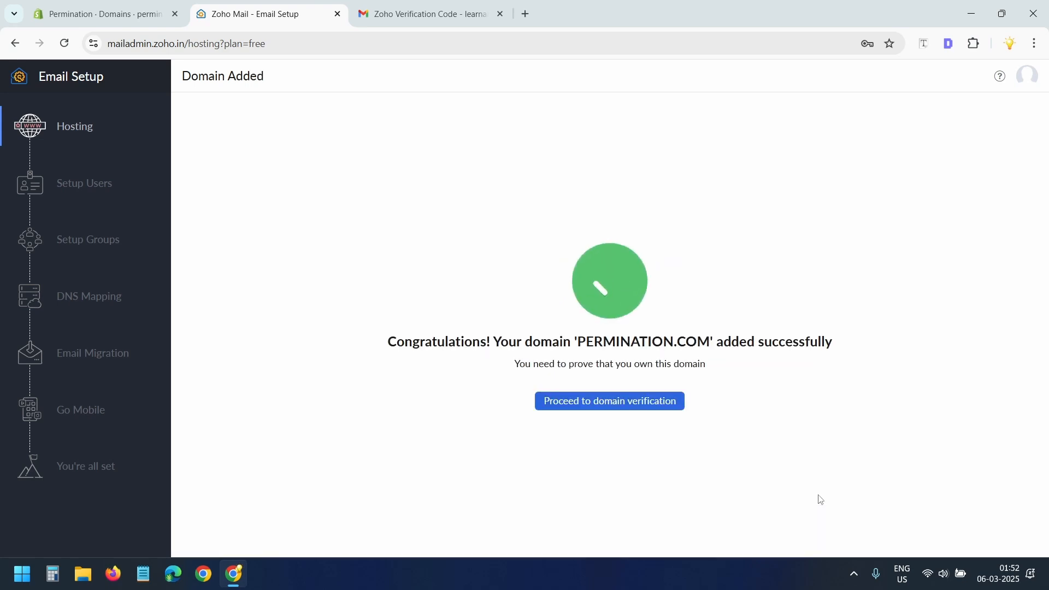
pyautogui.moveTo(730, 466)
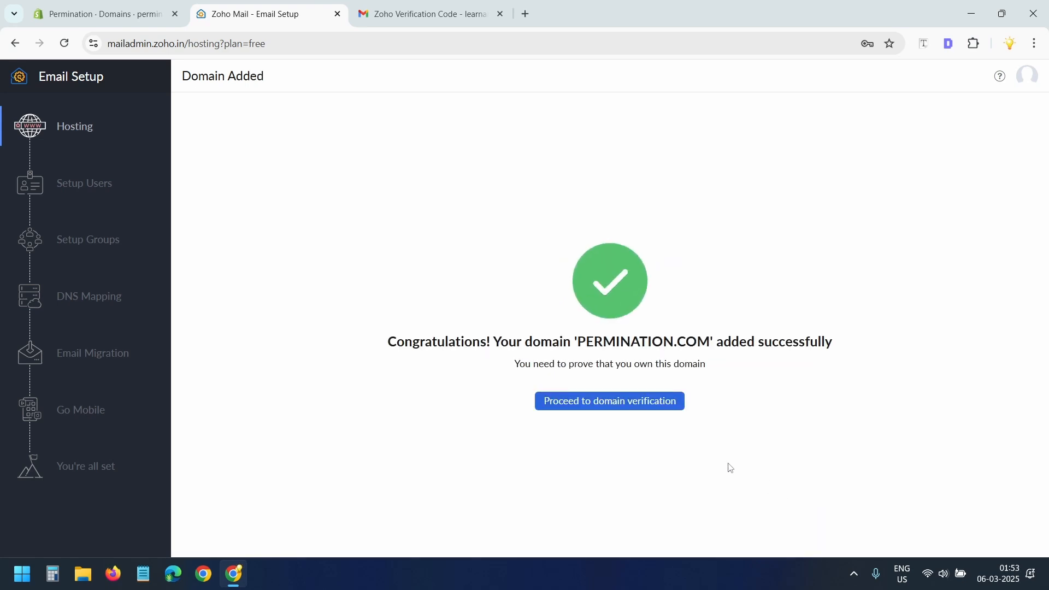
pyautogui.moveTo(682, 425)
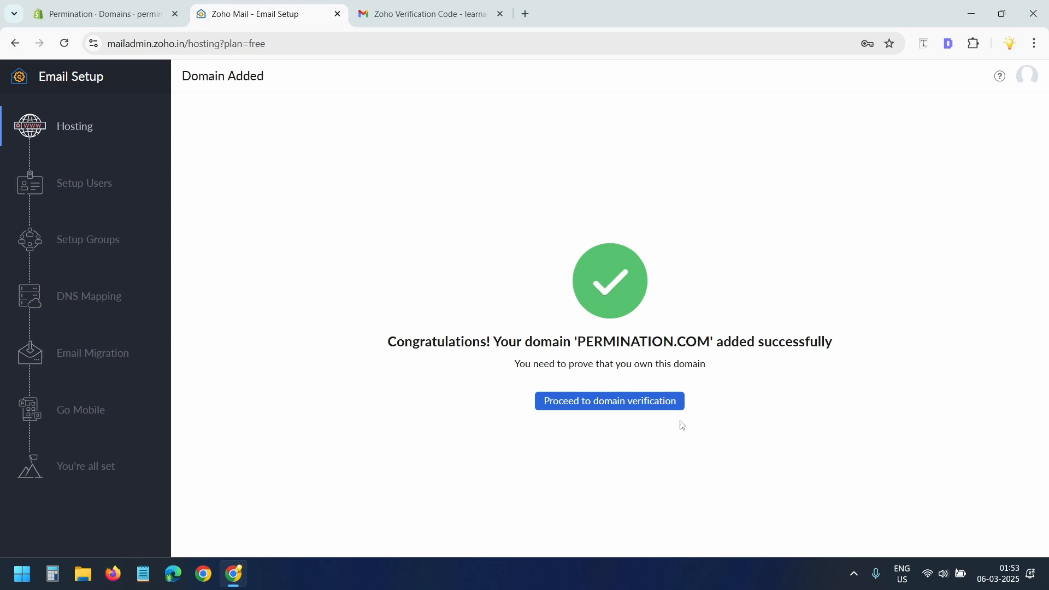
# Enter Zoho code zb84421114 in Shopify's third-party hosting dialog, save, and return to Zoho's CNAME step.
pyautogui.click(609, 401)
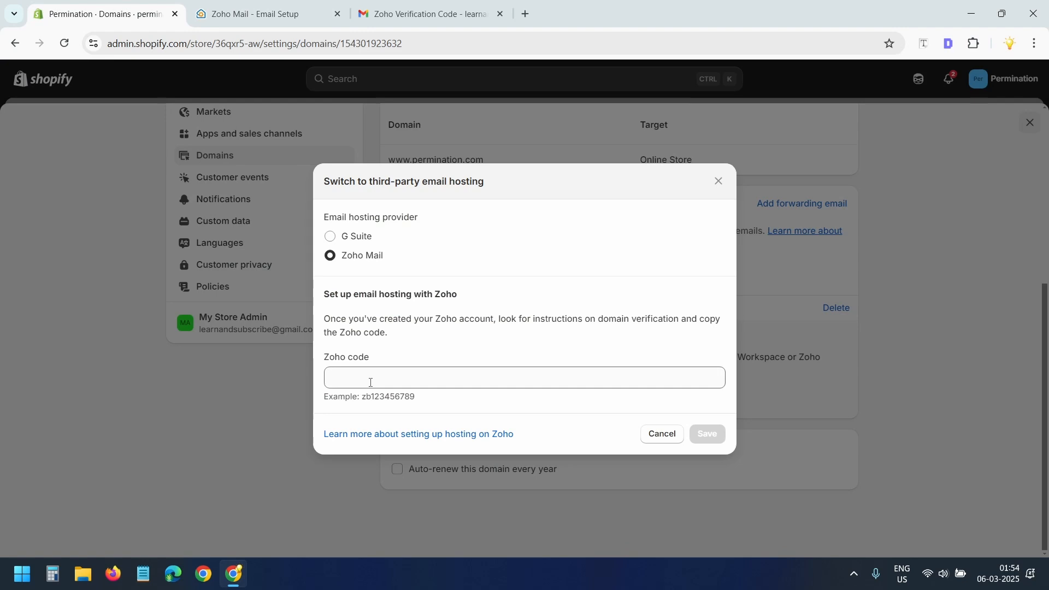
pyautogui.click(434, 374)
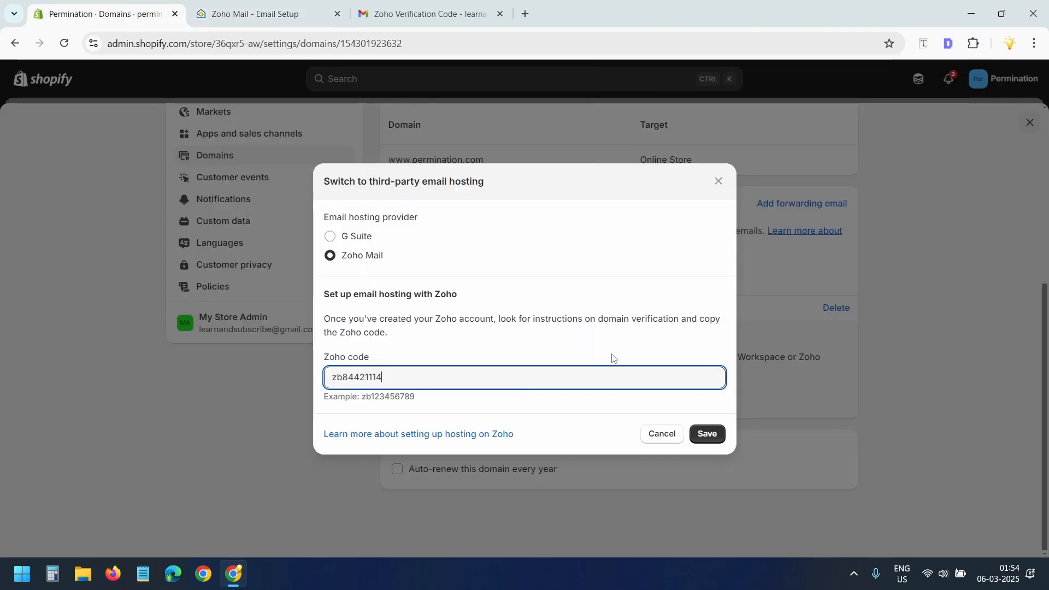
pyautogui.click(706, 433)
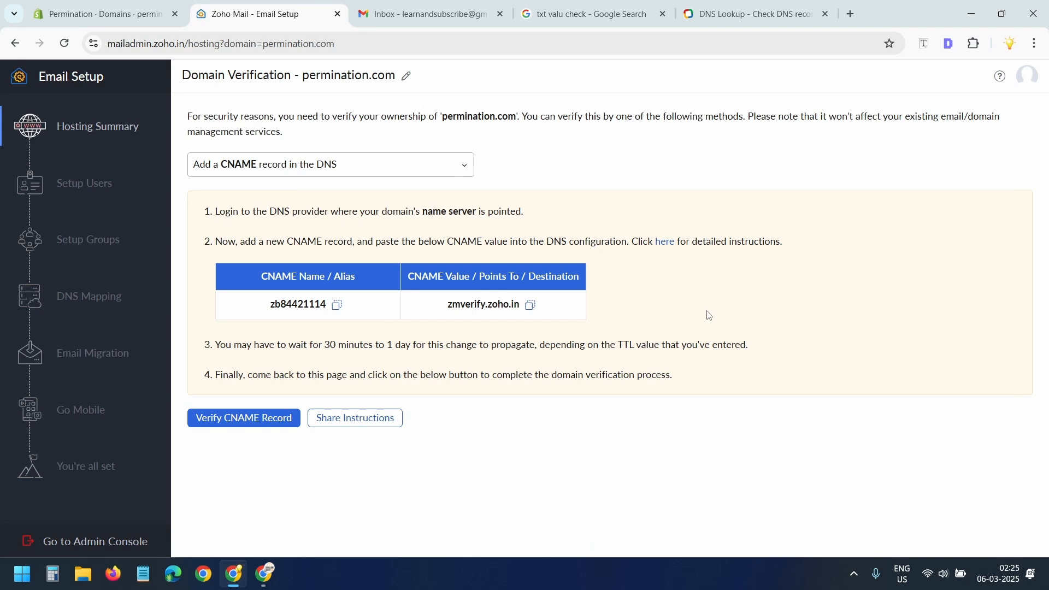
pyautogui.moveTo(308, 459)
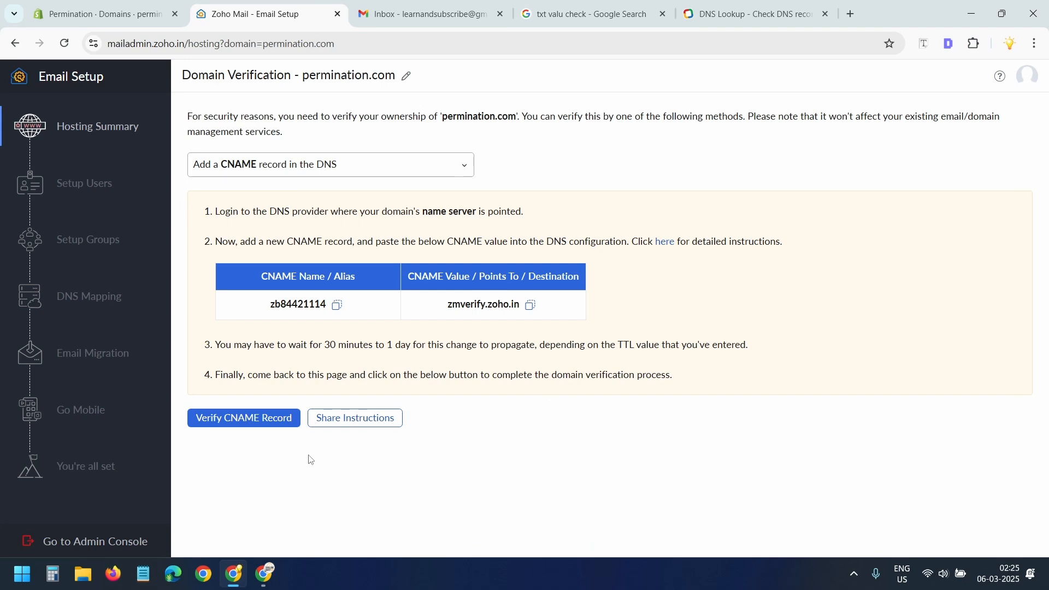
pyautogui.click(243, 418)
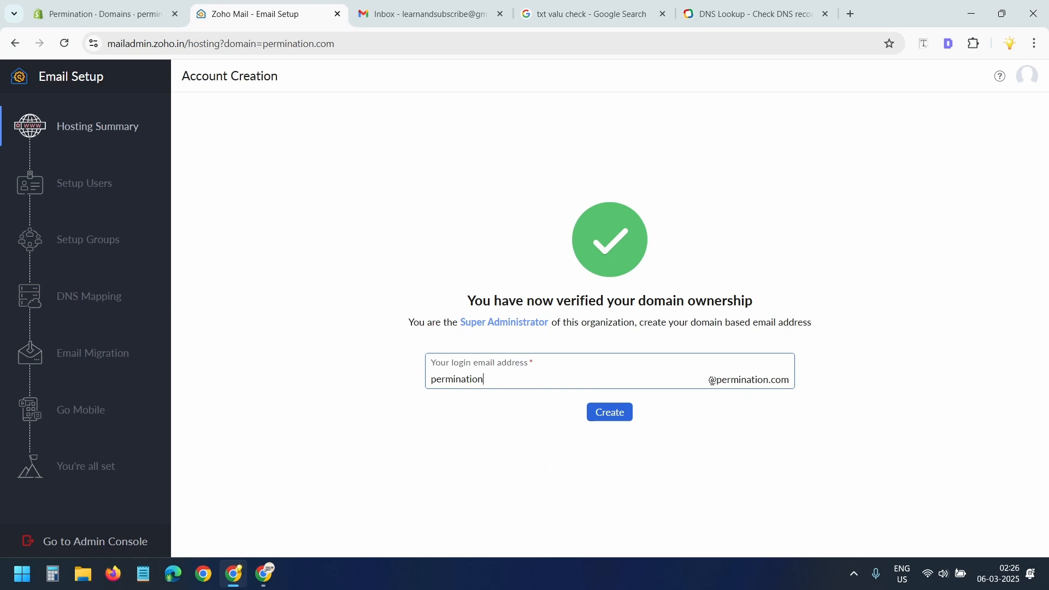
pyautogui.doubleClick(457, 379)
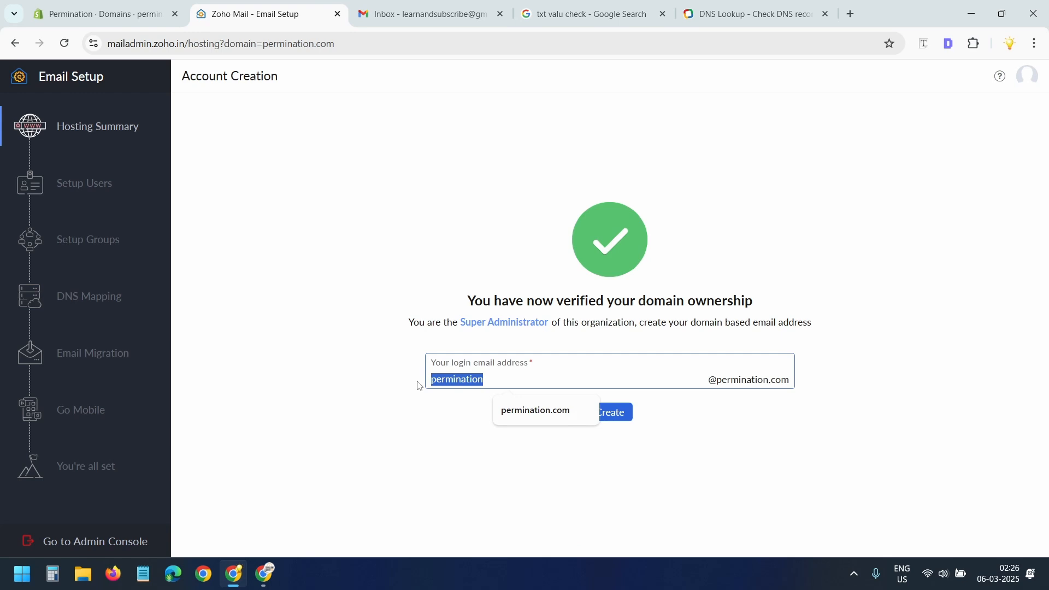
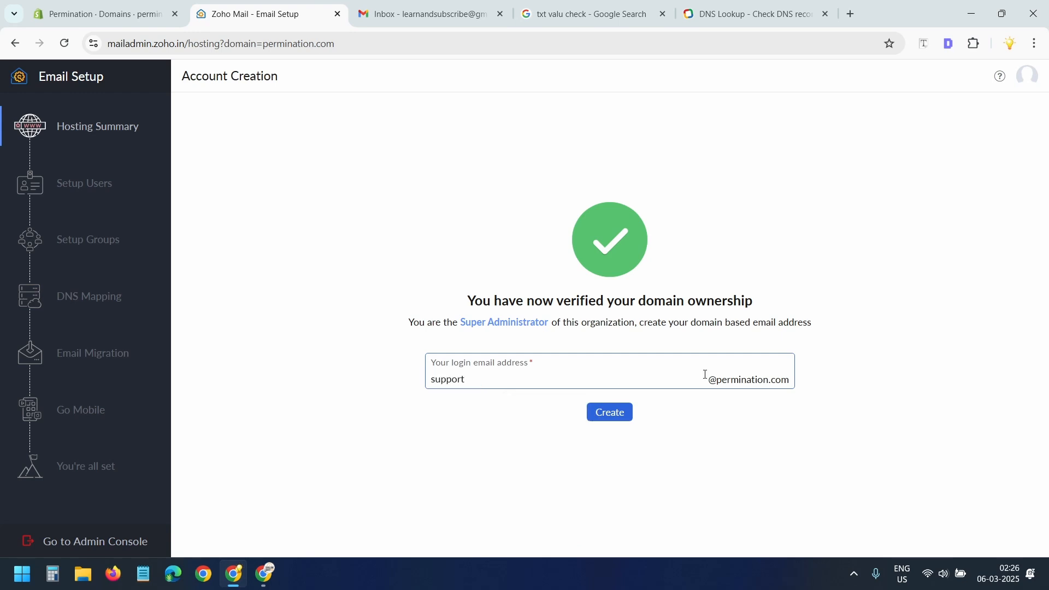
pyautogui.moveTo(520, 427)
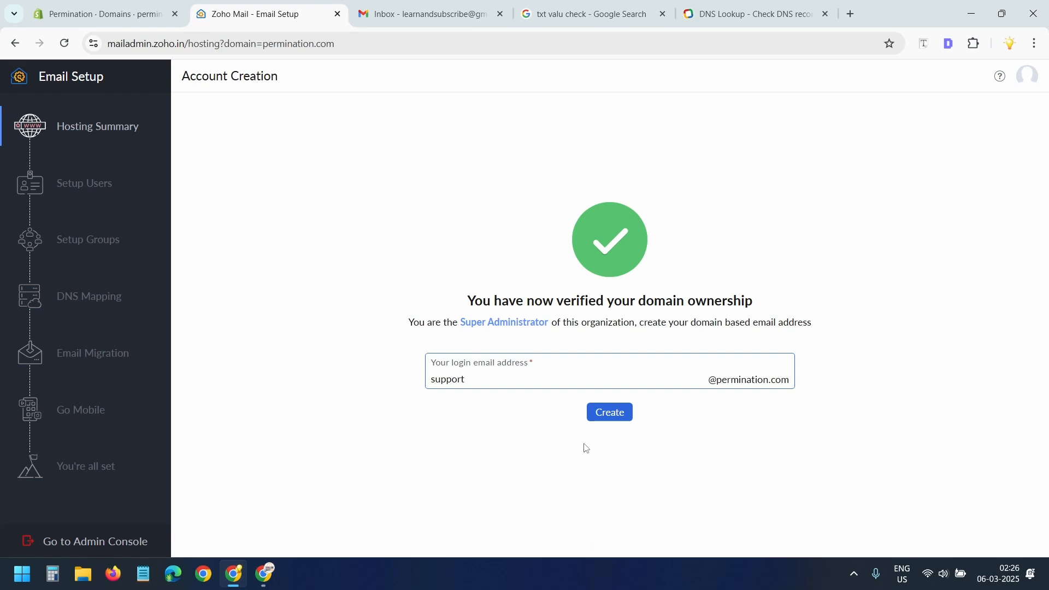
pyautogui.click(608, 412)
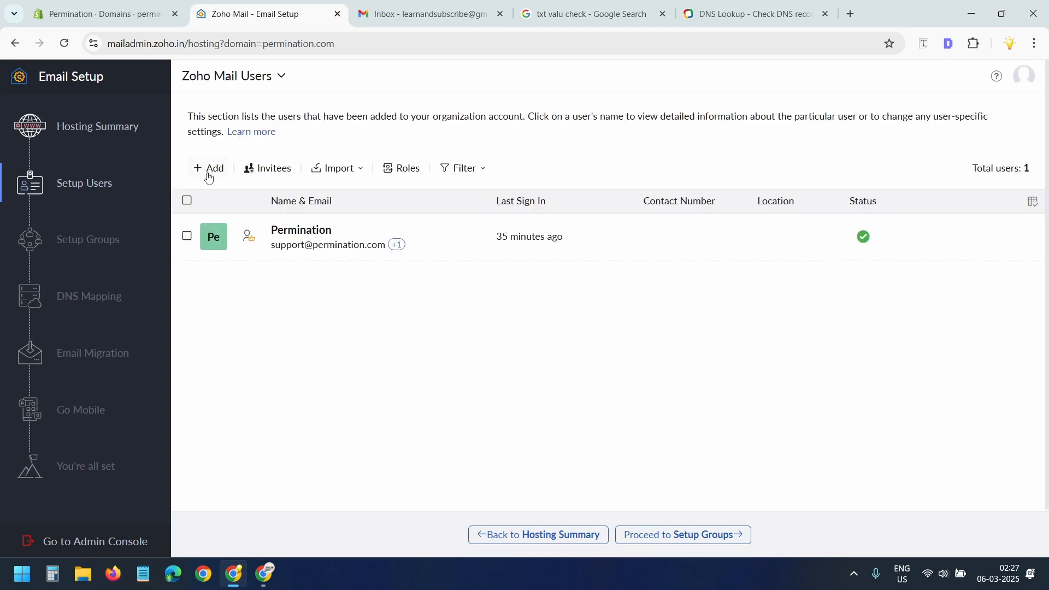
pyautogui.moveTo(313, 375)
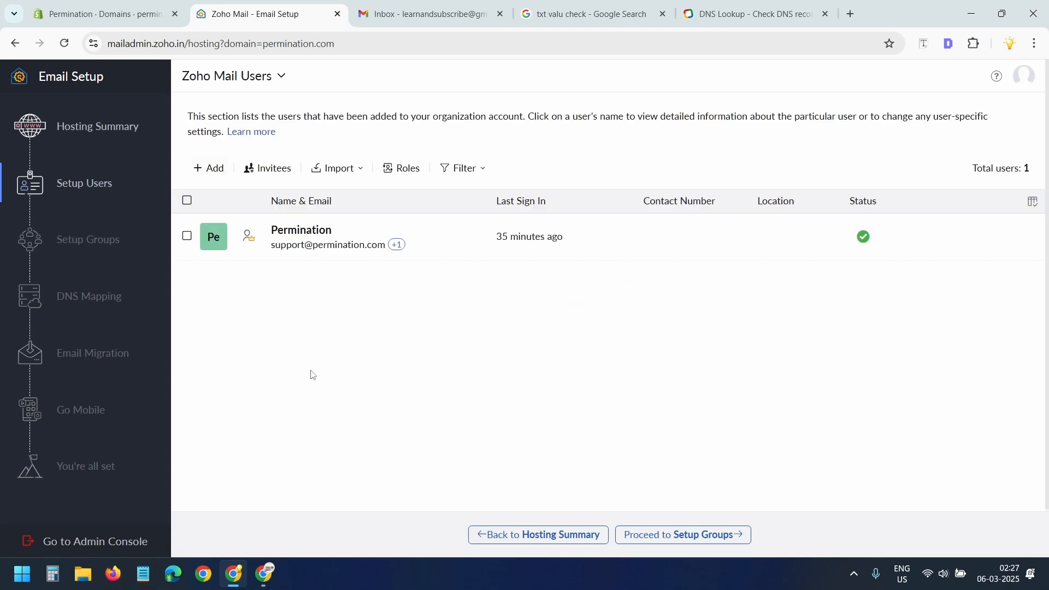
pyautogui.click(208, 168)
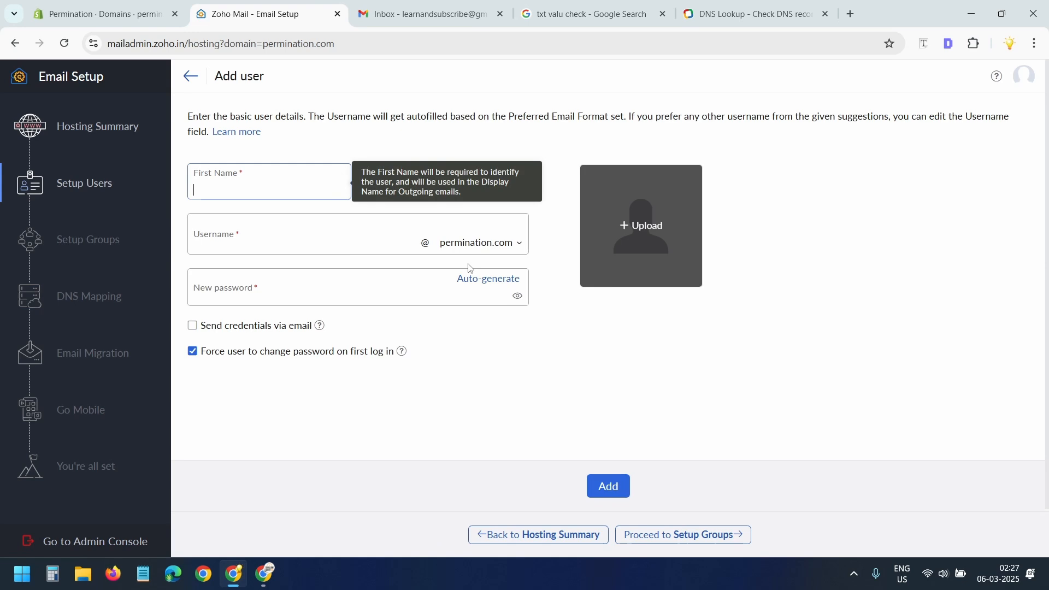
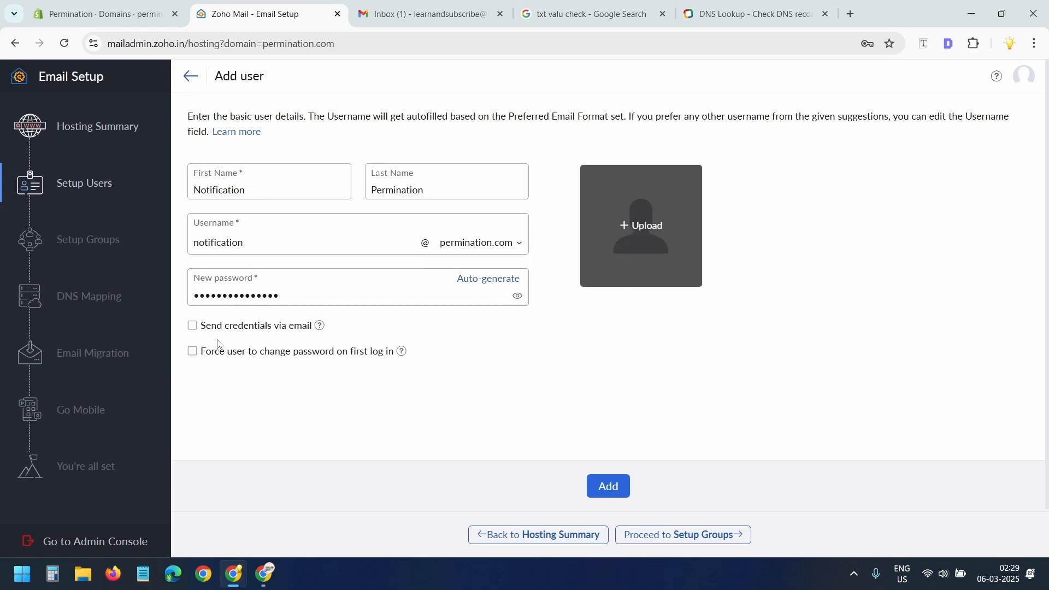
pyautogui.click(606, 485)
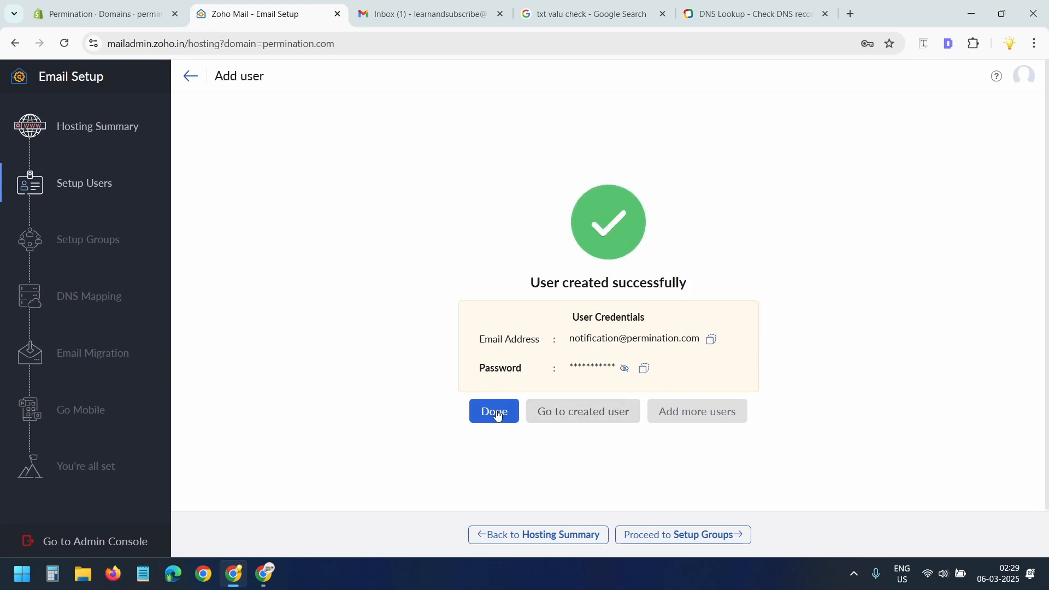
pyautogui.click(494, 410)
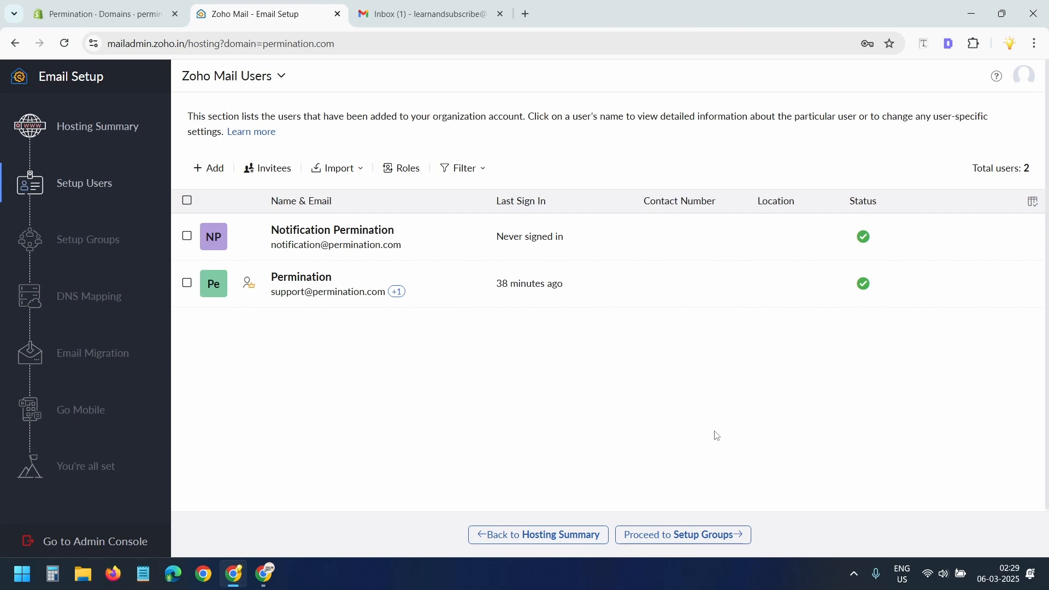
pyautogui.moveTo(713, 522)
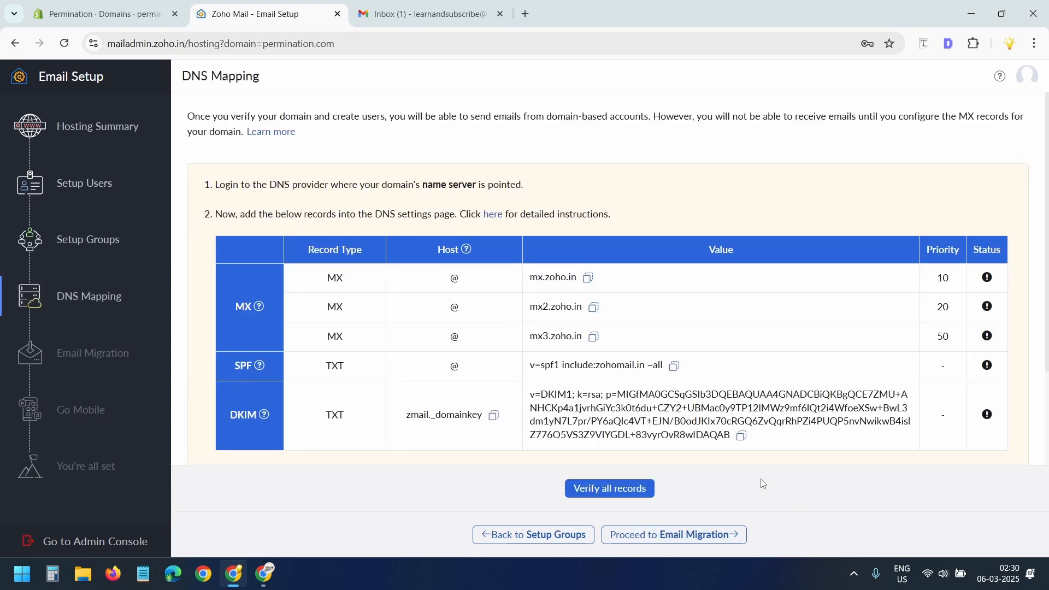
pyautogui.moveTo(528, 316)
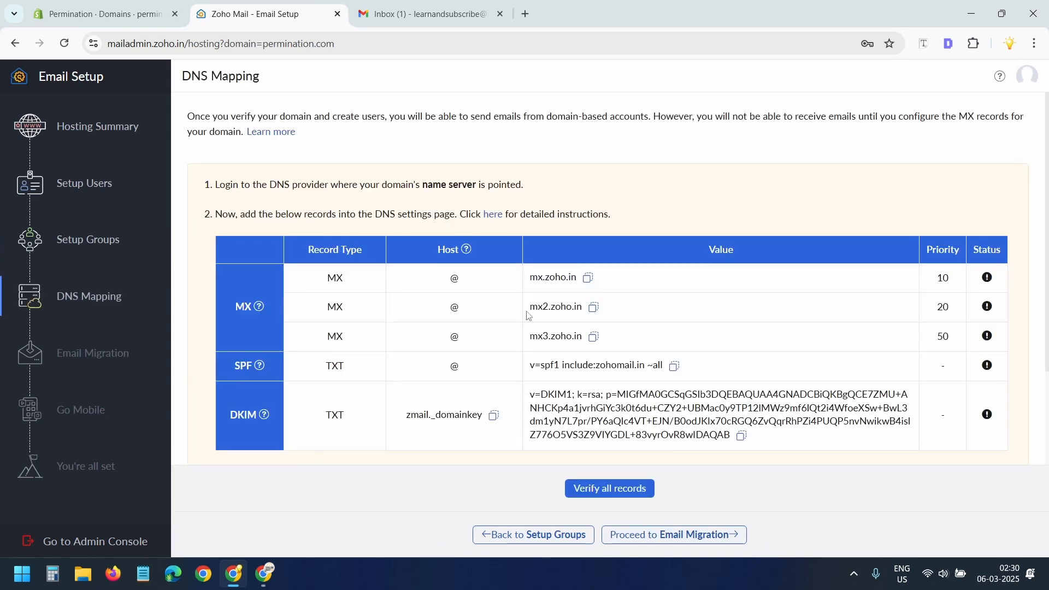
pyautogui.moveTo(744, 192)
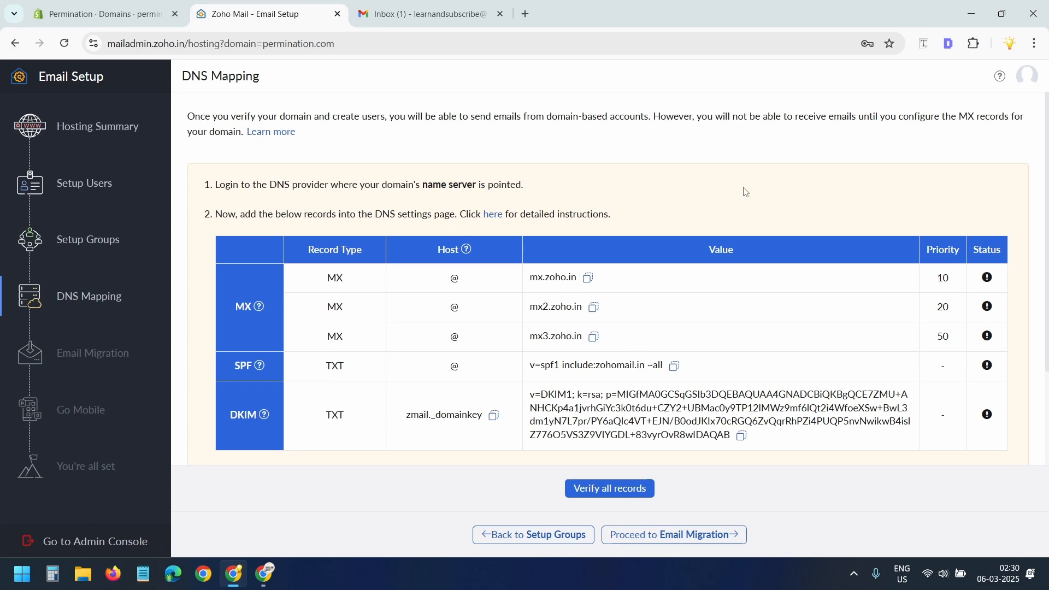
pyautogui.moveTo(735, 483)
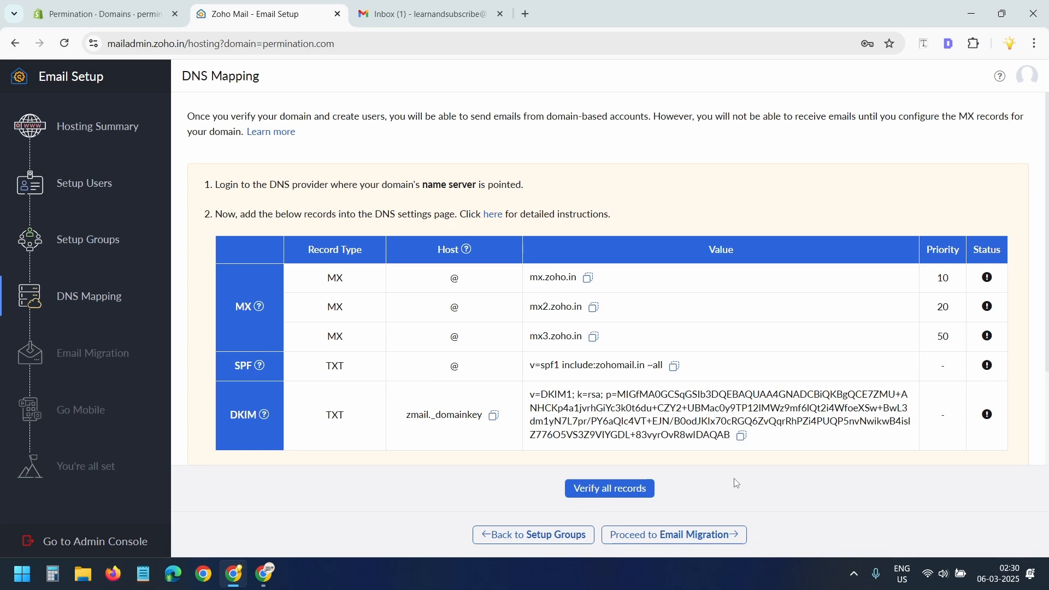
# Verify all DNS records, acknowledge the propagation notice, and proceed past migration and mobile to setup completion.
pyautogui.click(608, 487)
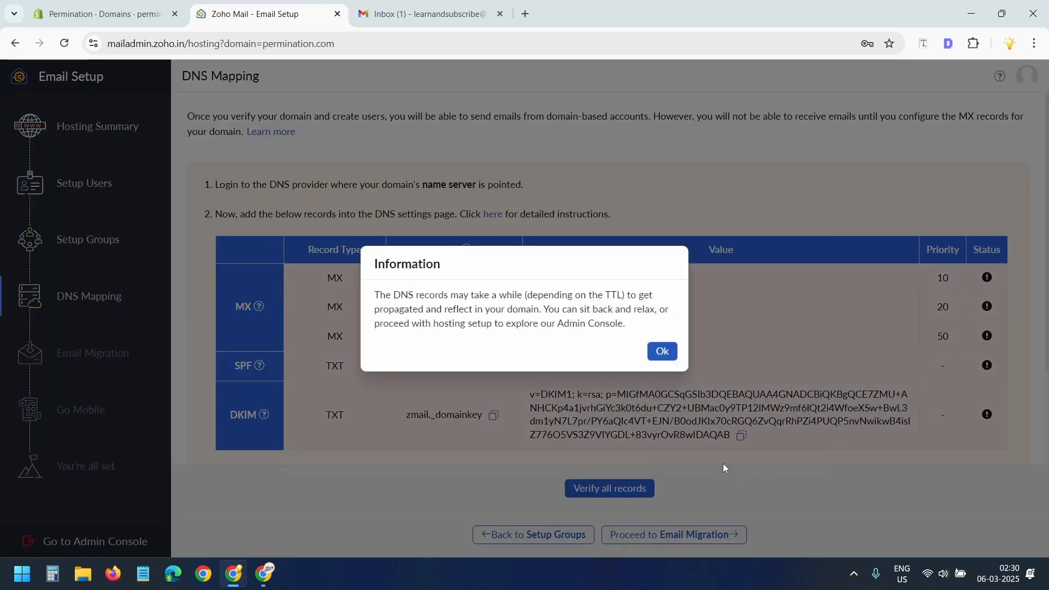
pyautogui.moveTo(505, 359)
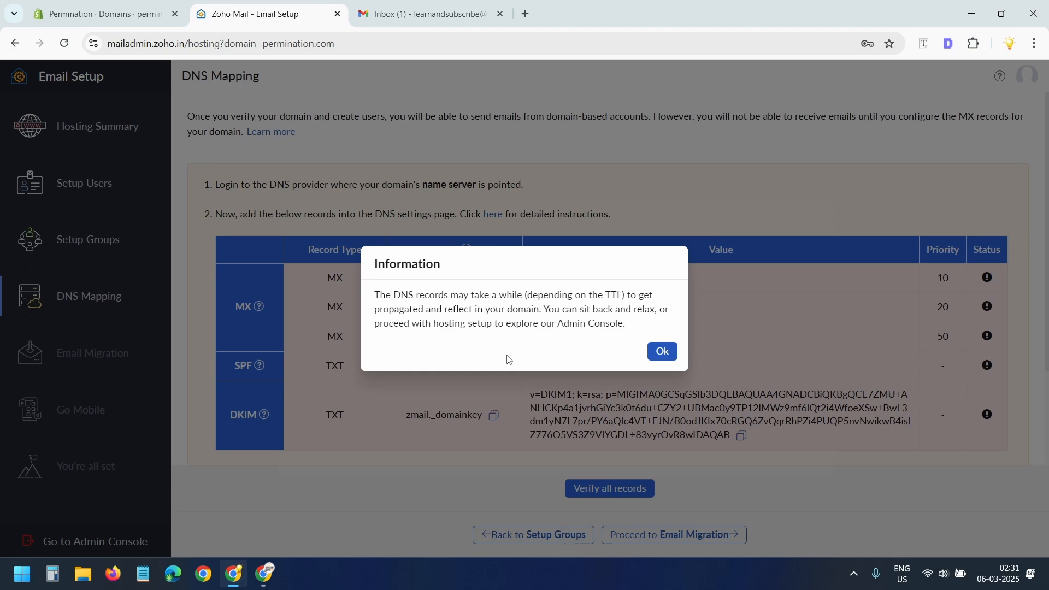
pyautogui.click(661, 351)
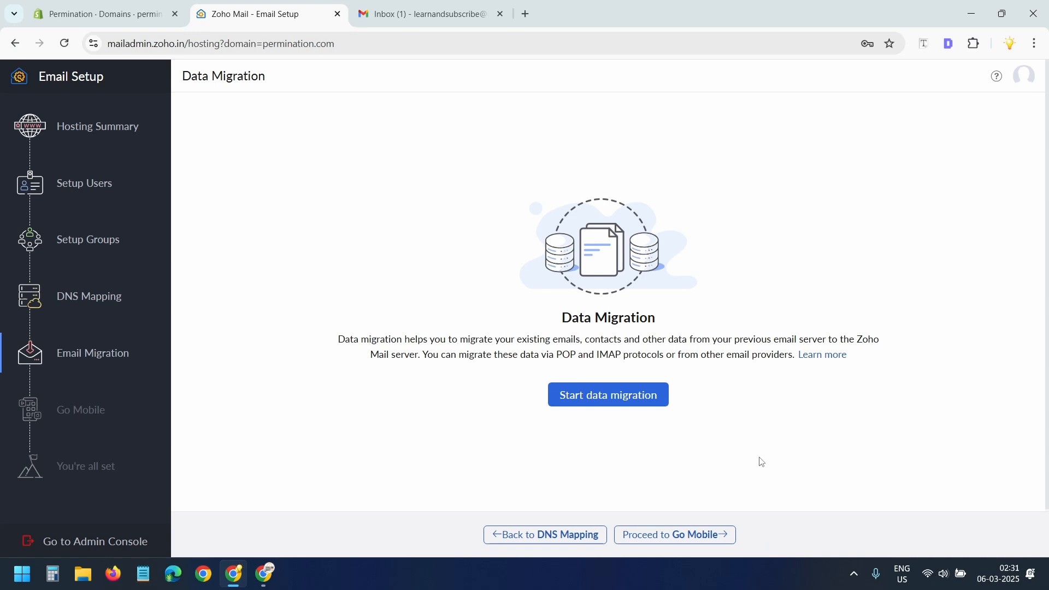
pyautogui.click(673, 534)
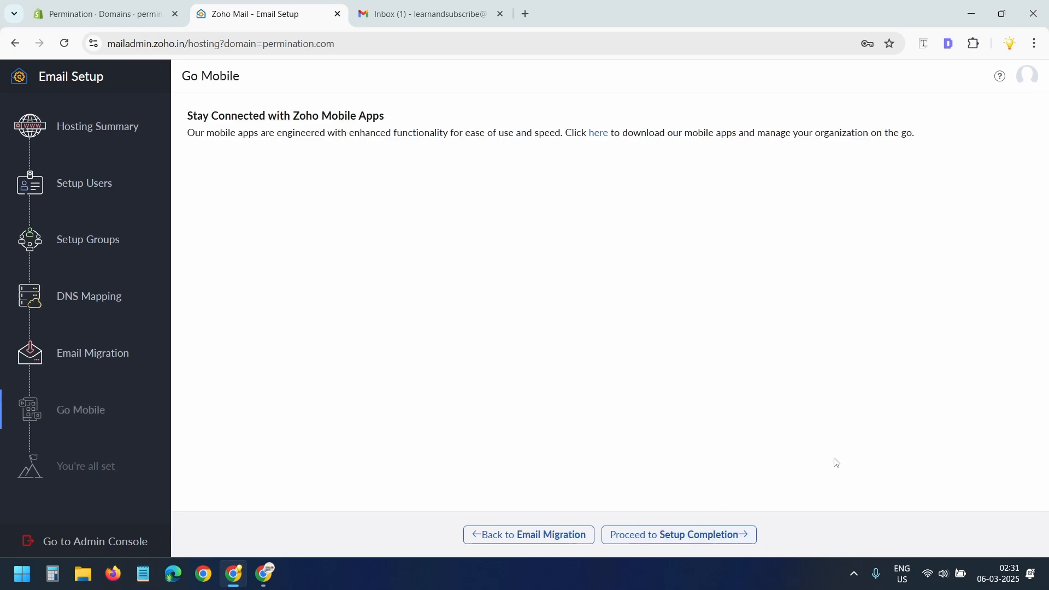
pyautogui.click(678, 534)
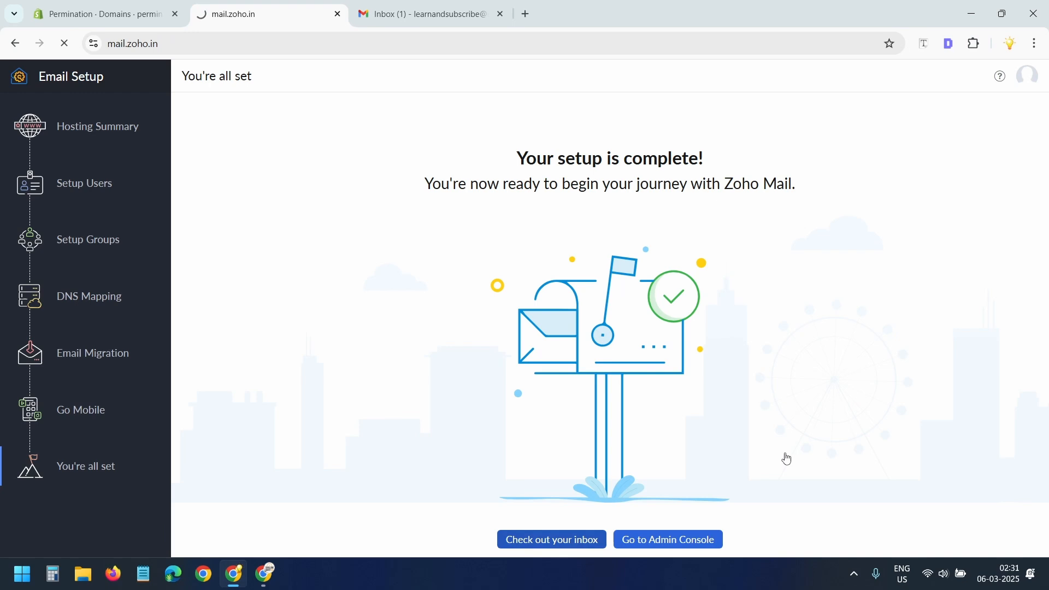
# View the support mailbox's inbox and account details, then switch back to Shopify's permination.com domain settings.
pyautogui.click(550, 538)
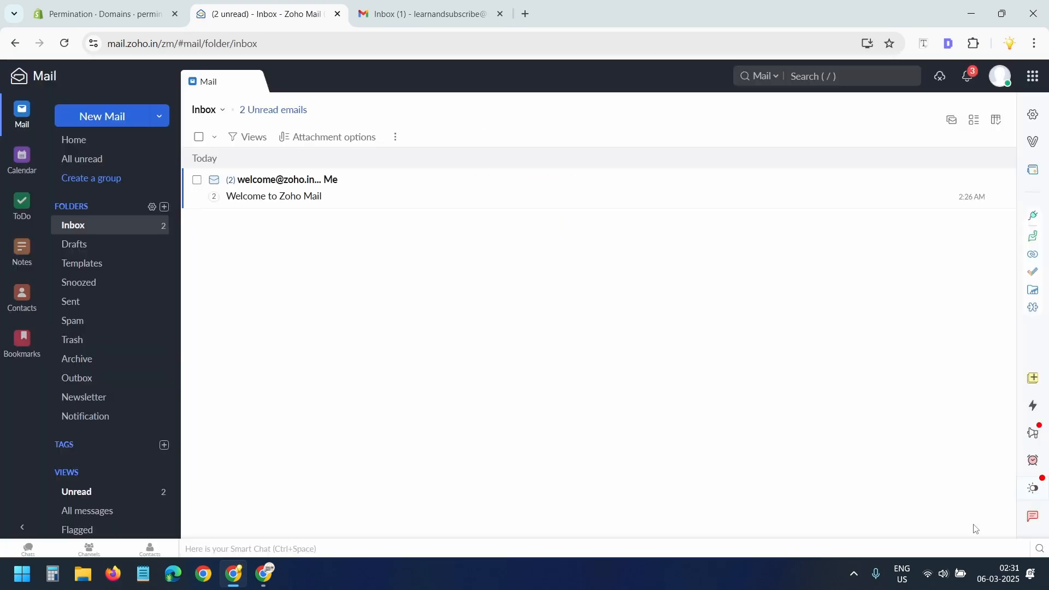
pyautogui.click(273, 196)
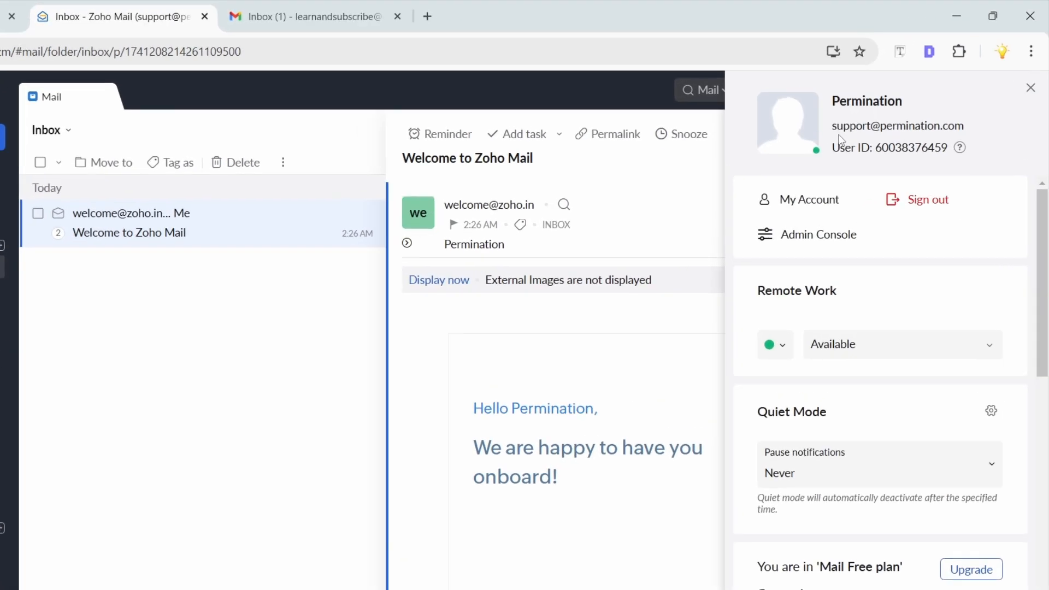
pyautogui.click(1030, 87)
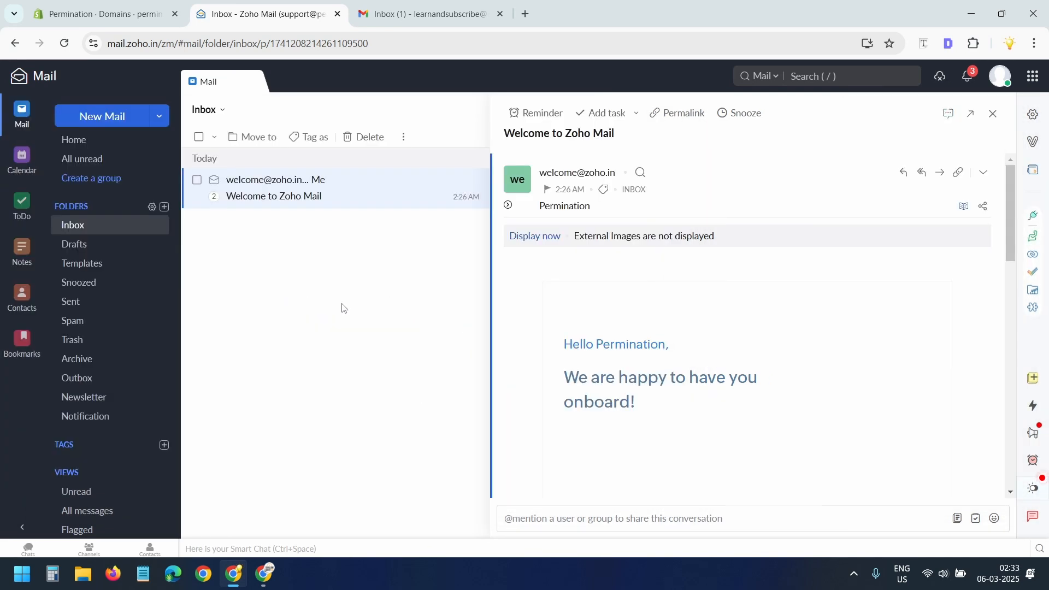
pyautogui.moveTo(374, 295)
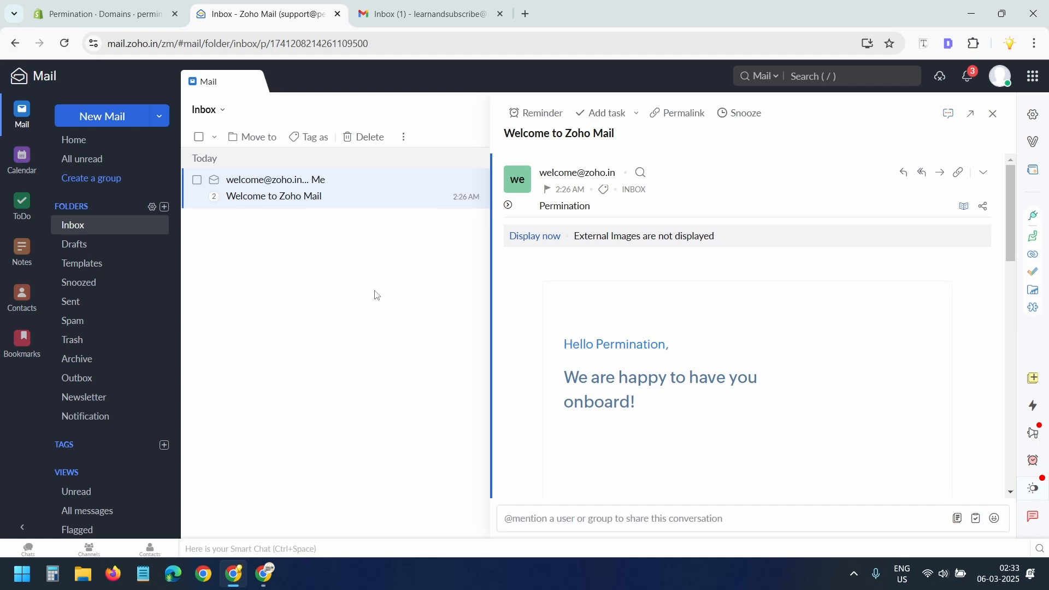
pyautogui.click(104, 13)
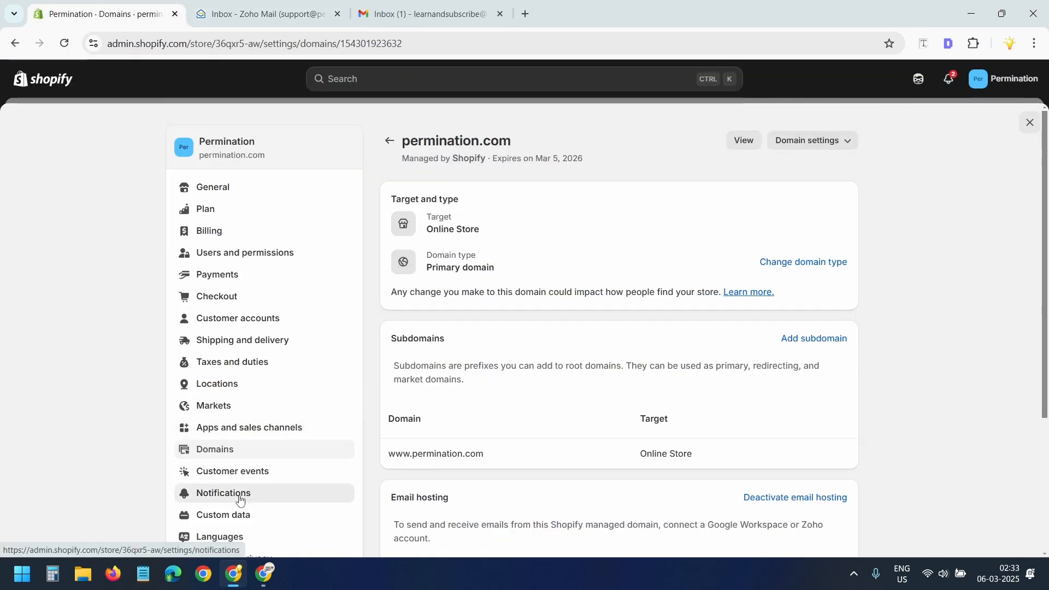
# Select the sender email in Shopify's Notifications settings, then return to the Zoho Mail inbox account panel.
pyautogui.click(223, 493)
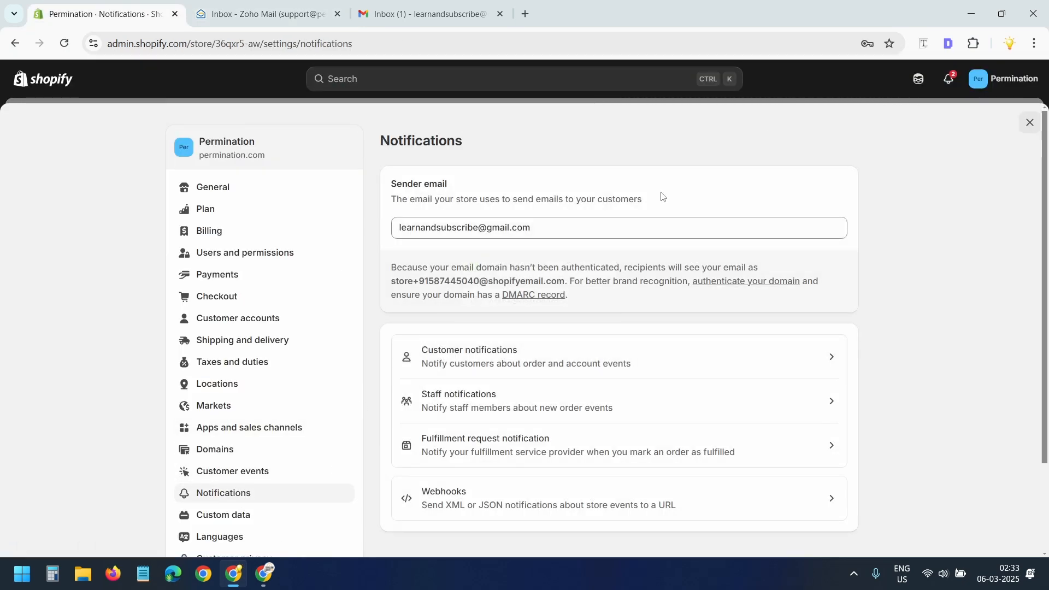
pyautogui.click(602, 228)
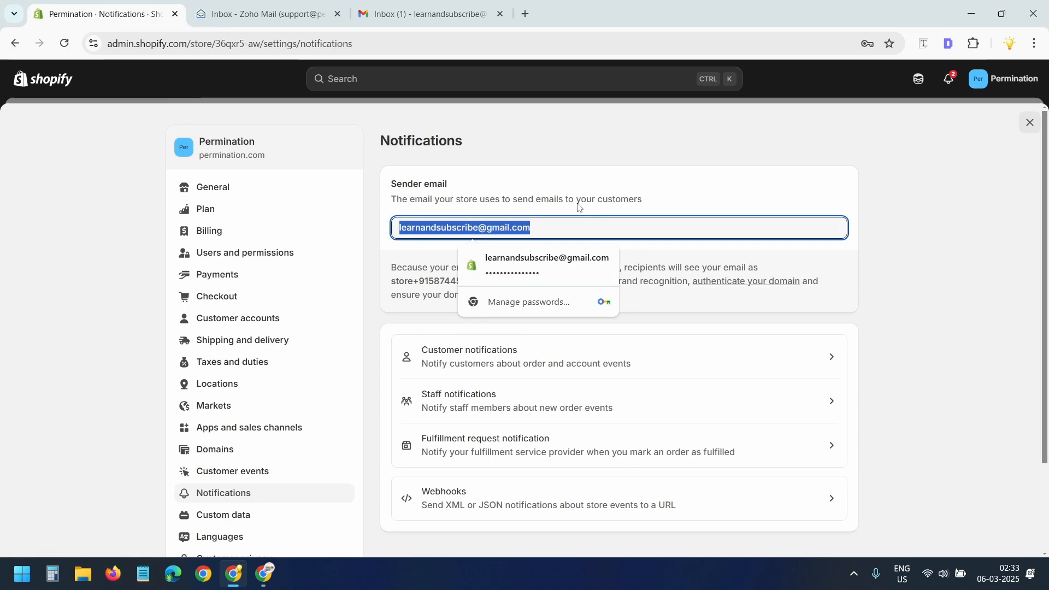
pyautogui.click(261, 13)
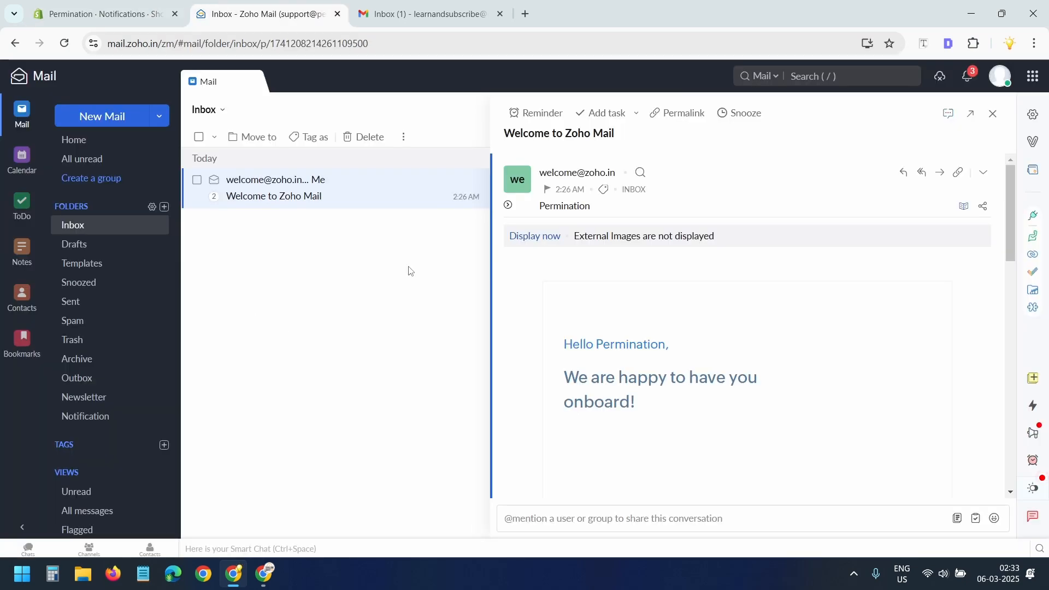
pyautogui.click(1000, 76)
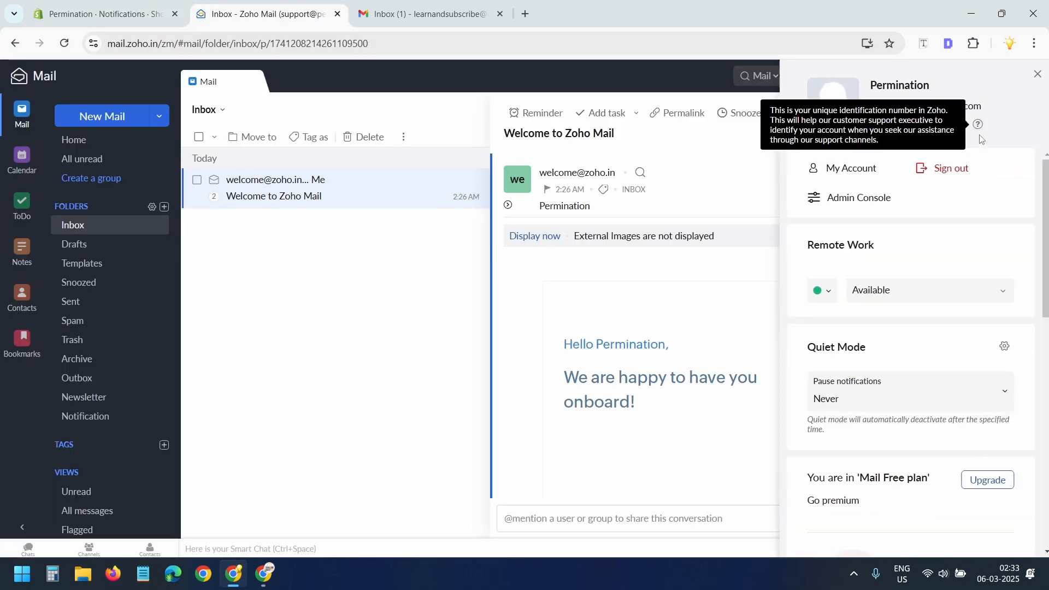
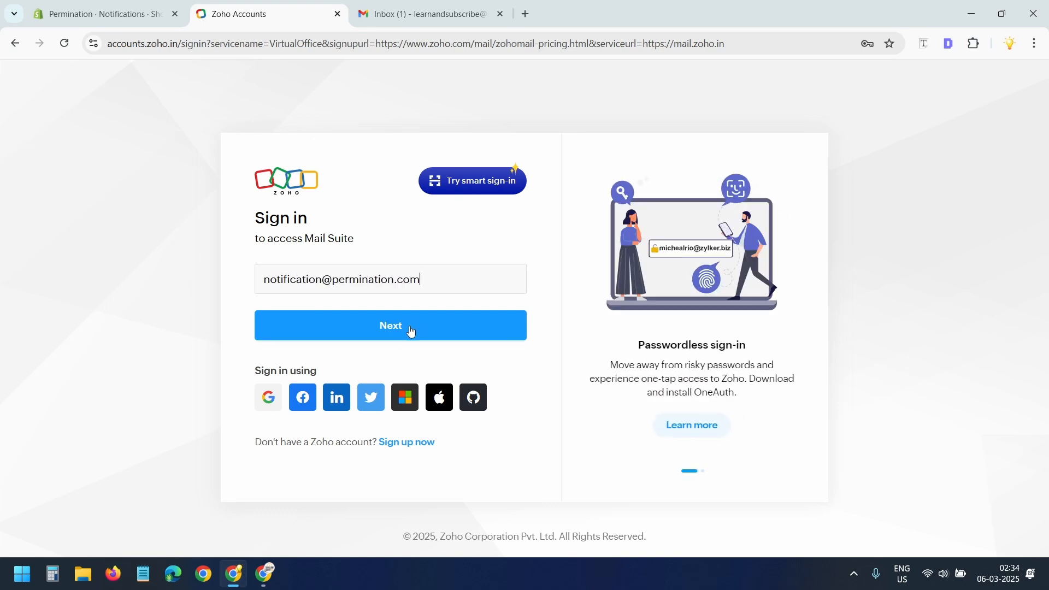
pyautogui.click(390, 325)
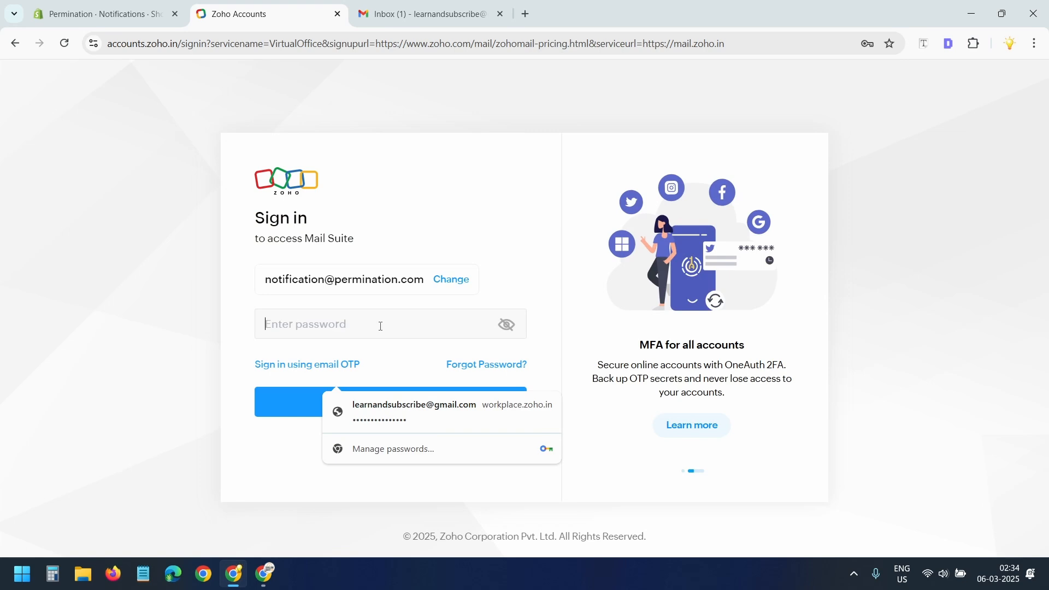
pyautogui.click(390, 401)
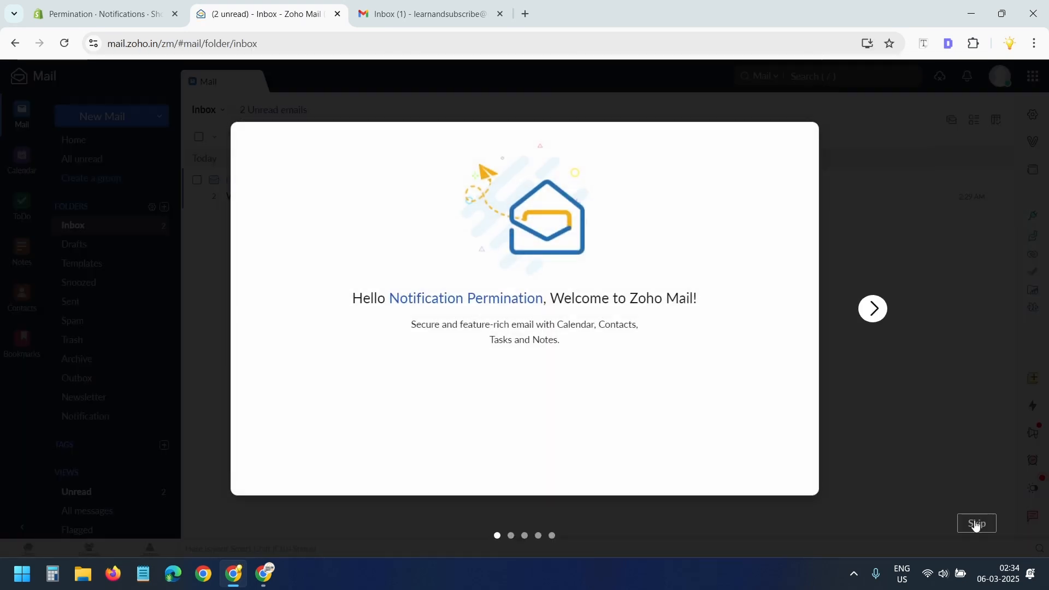
pyautogui.click(976, 523)
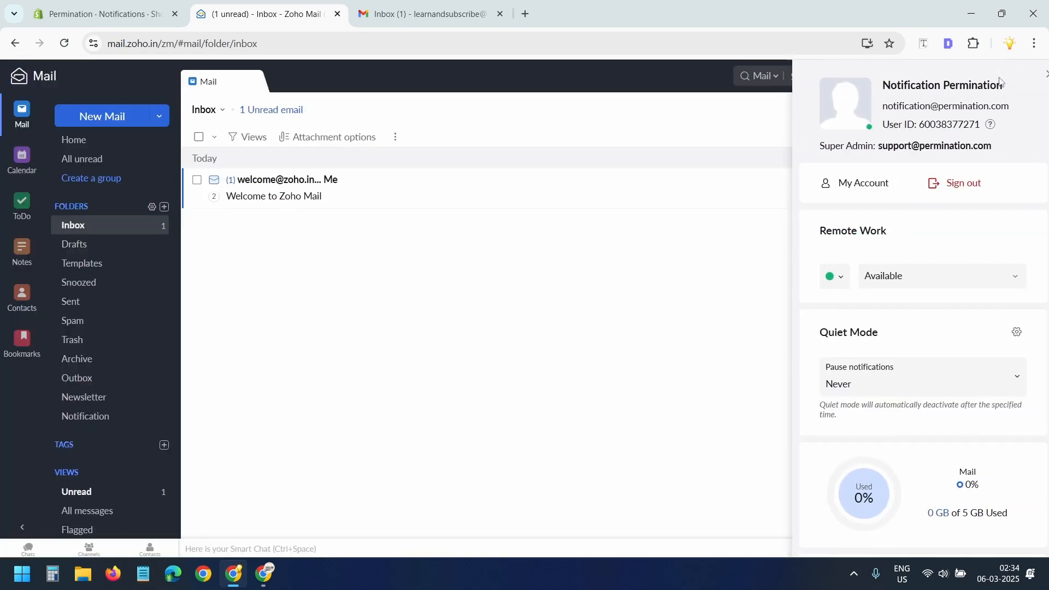
pyautogui.rightClick(944, 106)
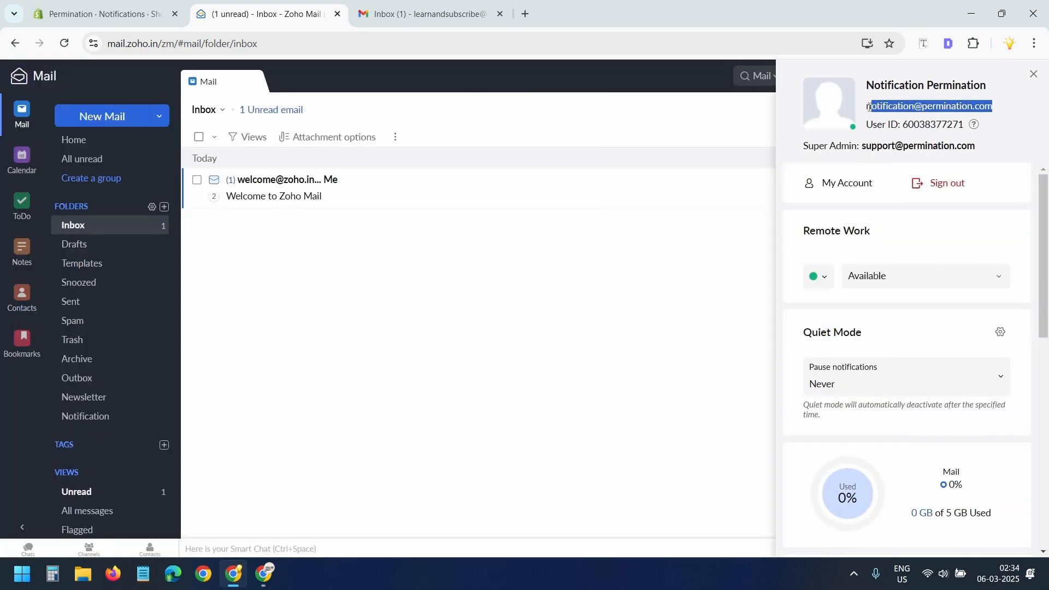
pyautogui.click(100, 13)
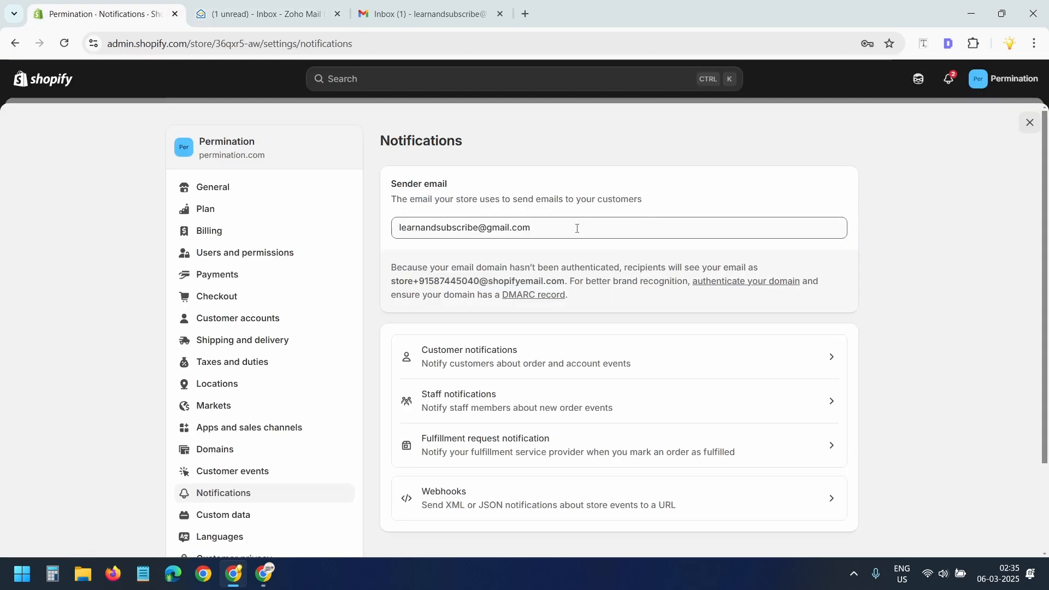
pyautogui.moveTo(604, 223)
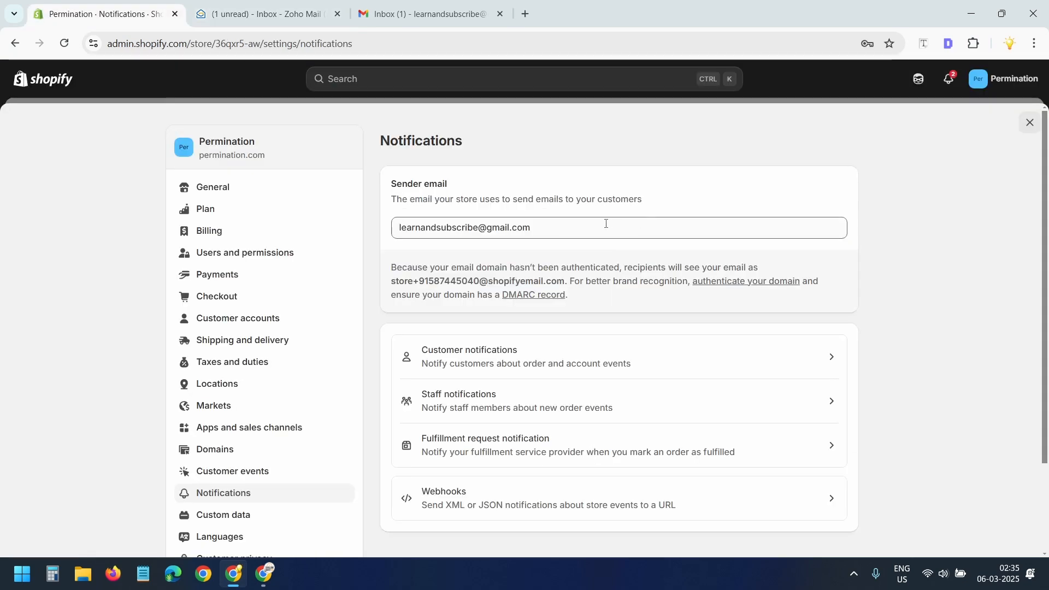
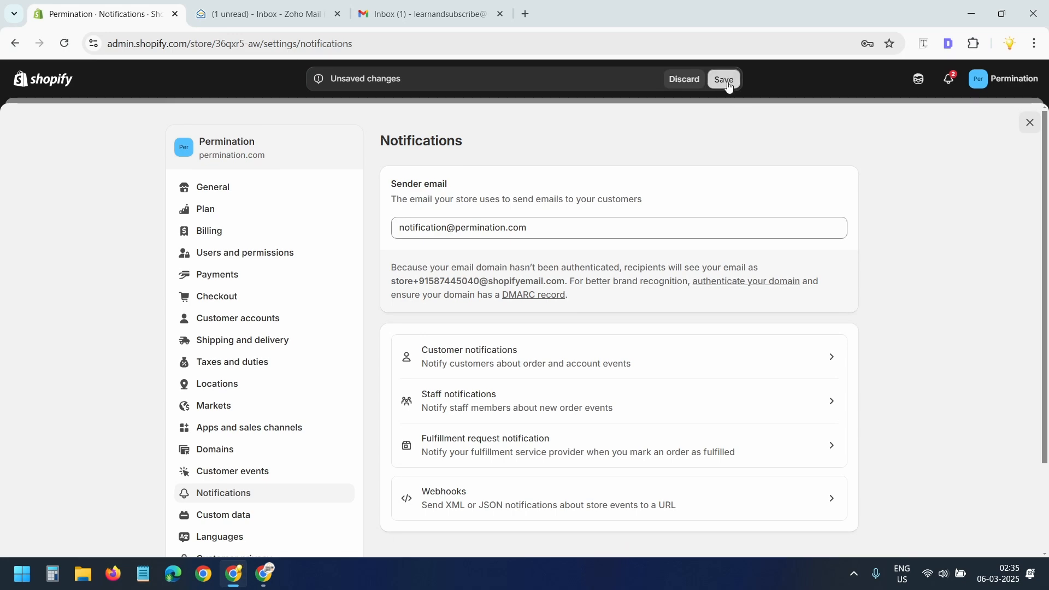
pyautogui.click(722, 79)
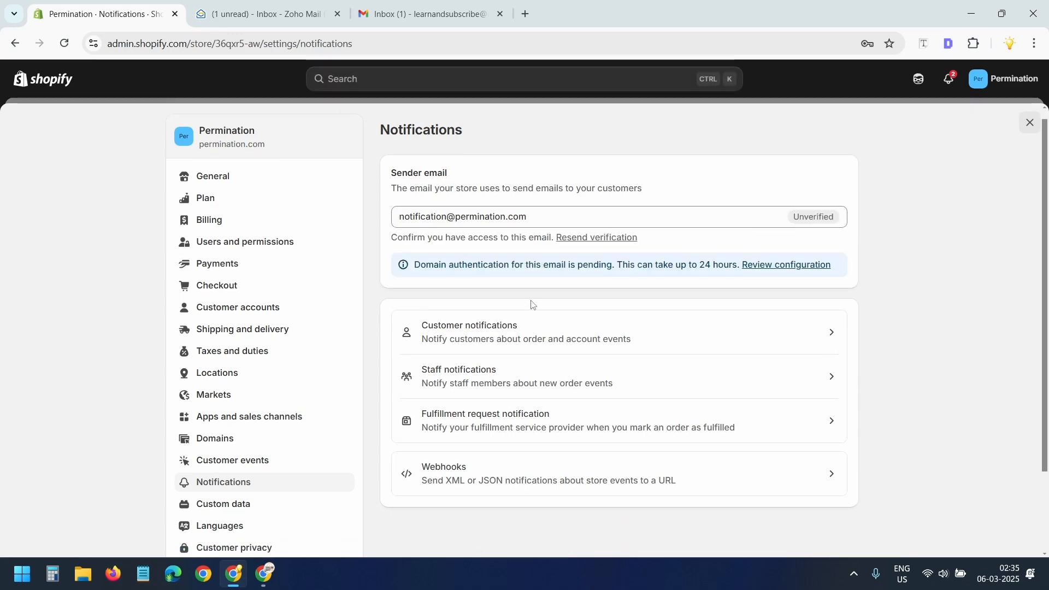
# Check the Zoho inbox for the verification mail and complete verification in Shopify.
pyautogui.click(265, 13)
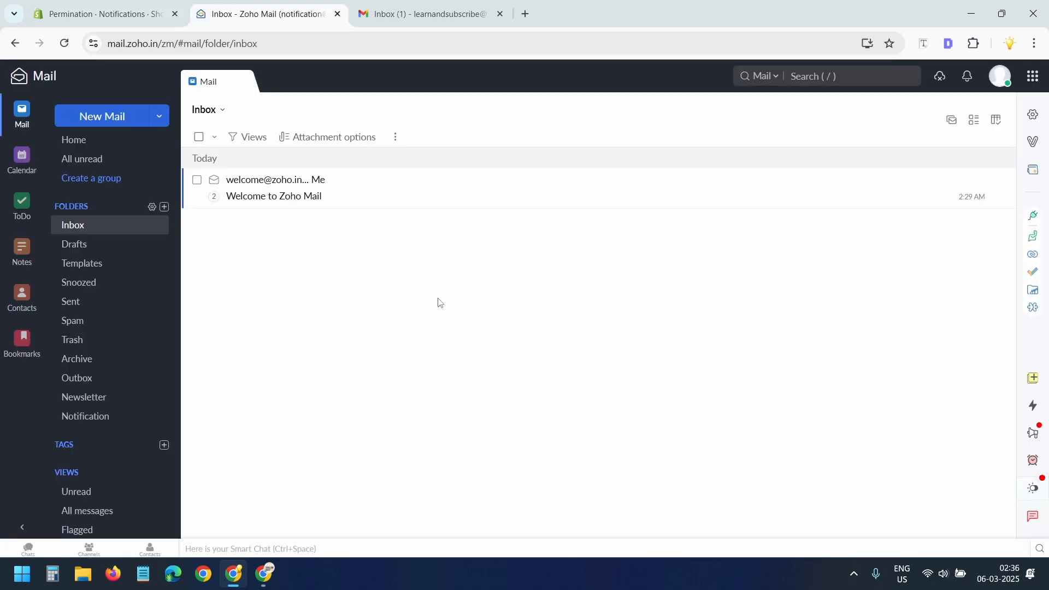
pyautogui.click(101, 14)
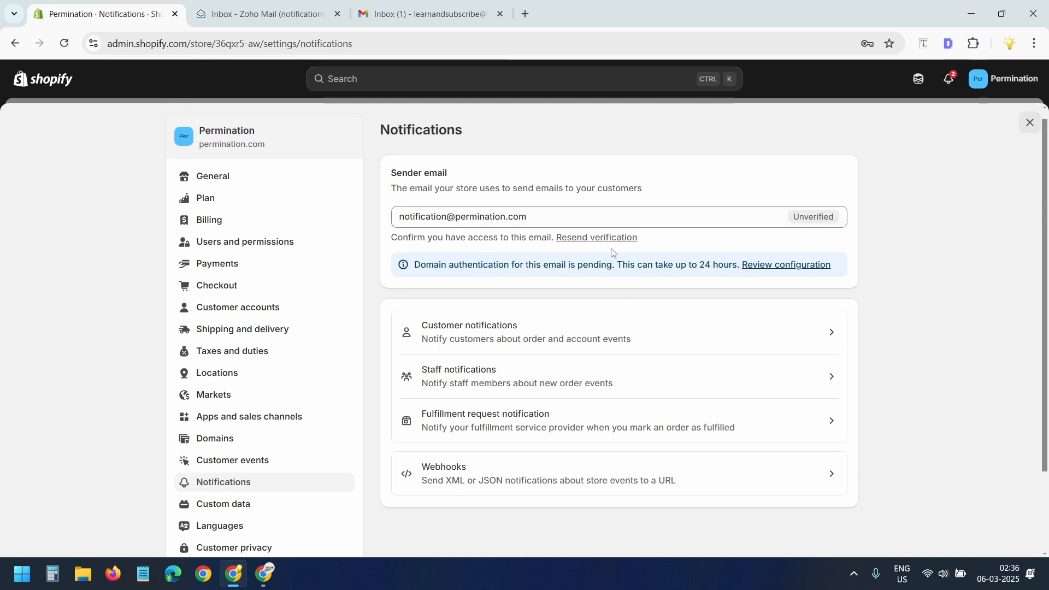
pyautogui.click(594, 237)
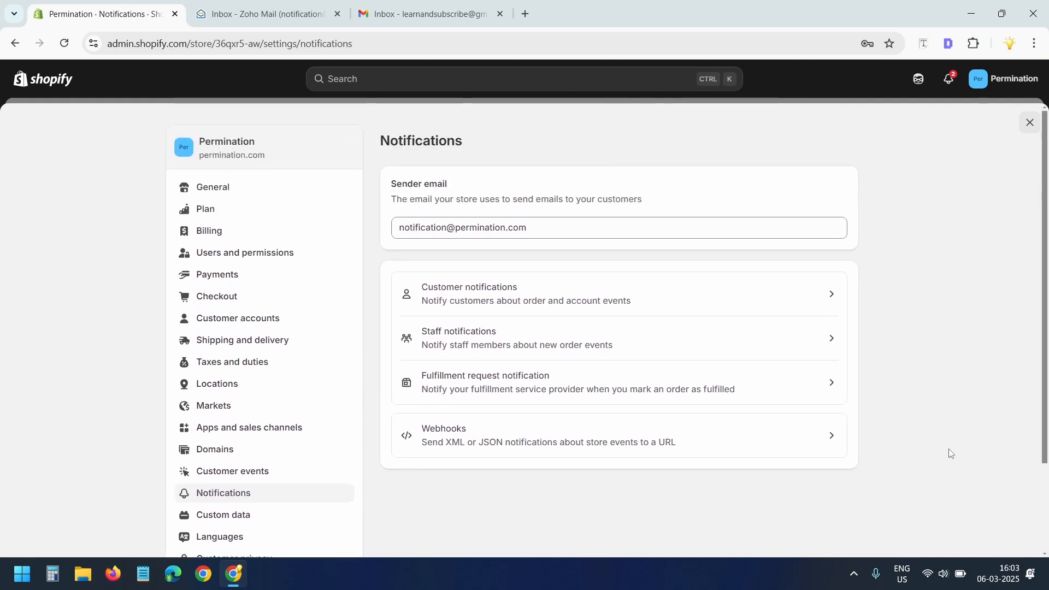
# Leave the notification settings and show the Zoho admin user list with both mailboxes active.
pyautogui.click(561, 228)
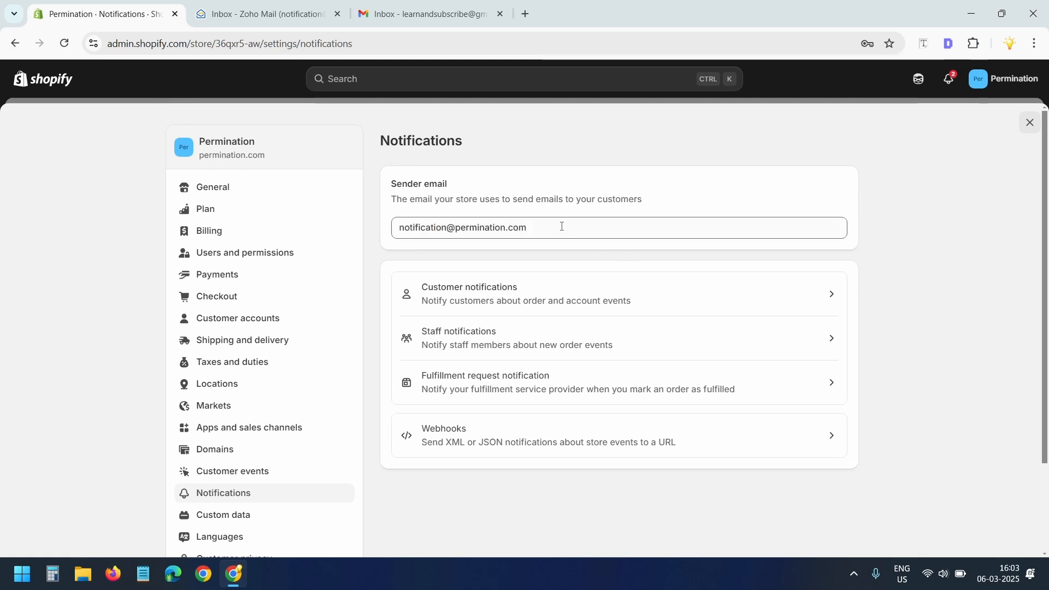
pyautogui.moveTo(984, 199)
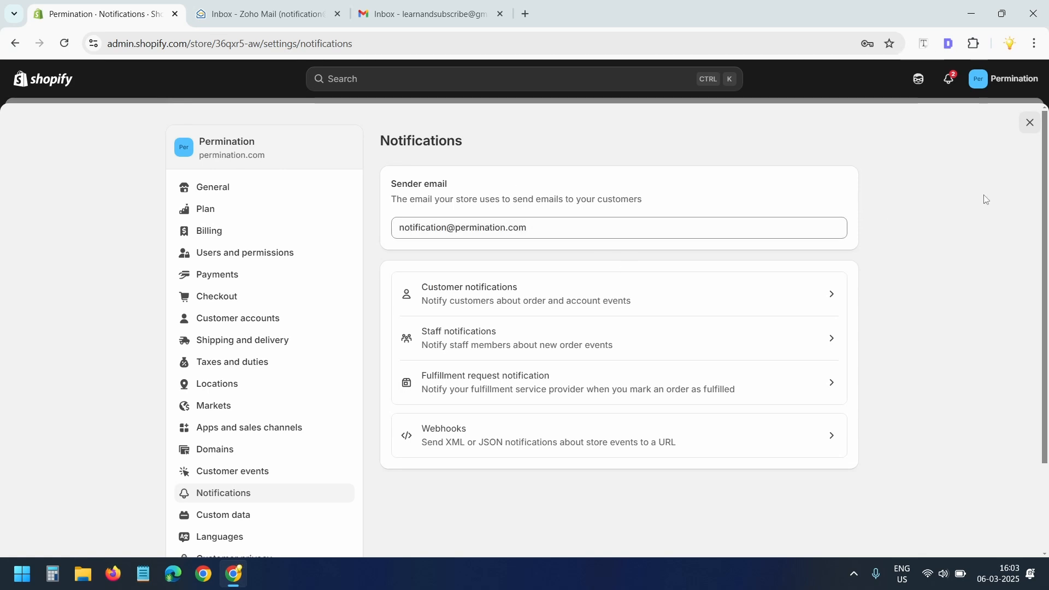
pyautogui.moveTo(989, 204)
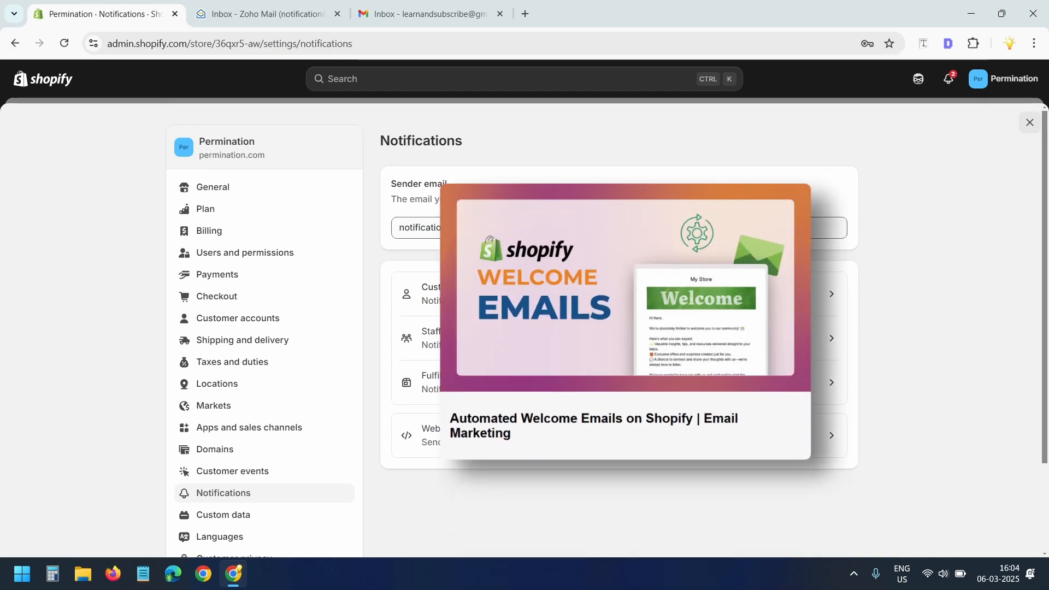
pyautogui.moveTo(887, 209)
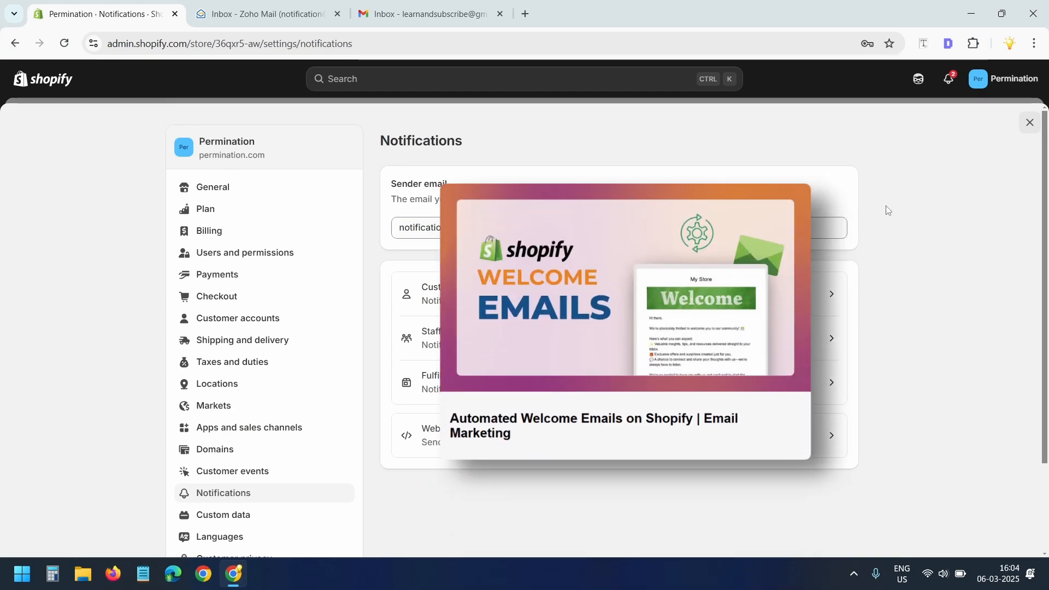
pyautogui.click(428, 13)
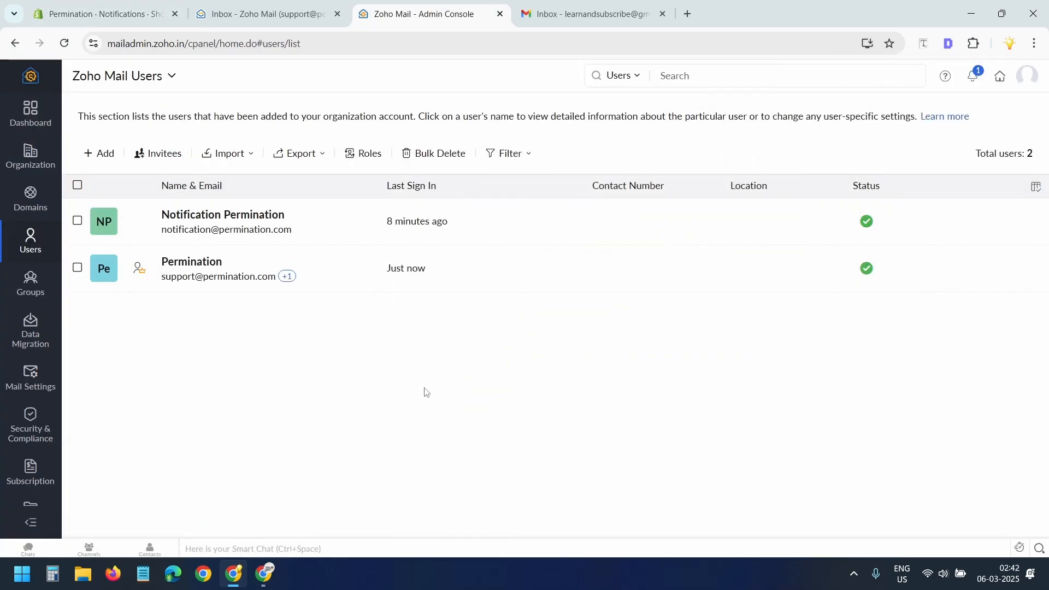